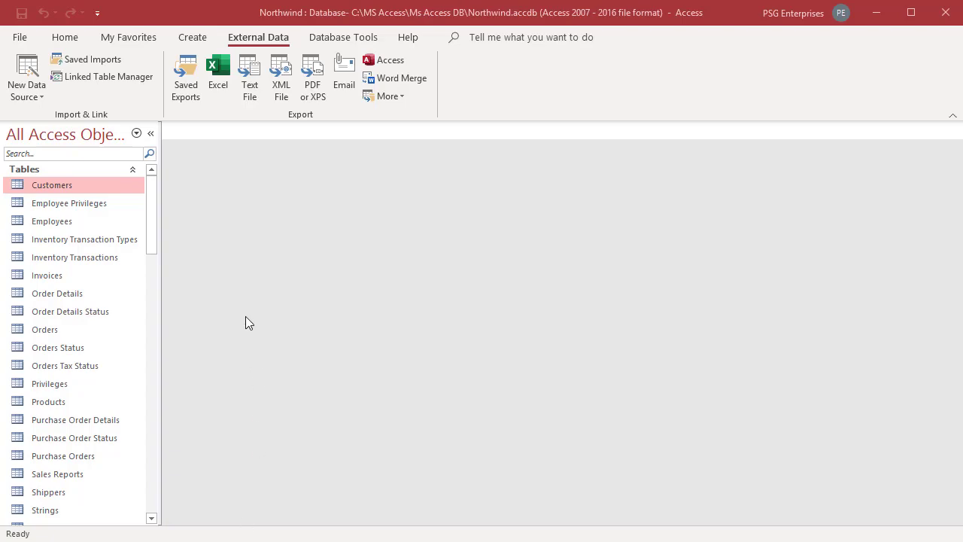
# Start a Word mail merge from the Northwind Customers table, linking to an existing Word document
pyautogui.doubleClick(52, 184)
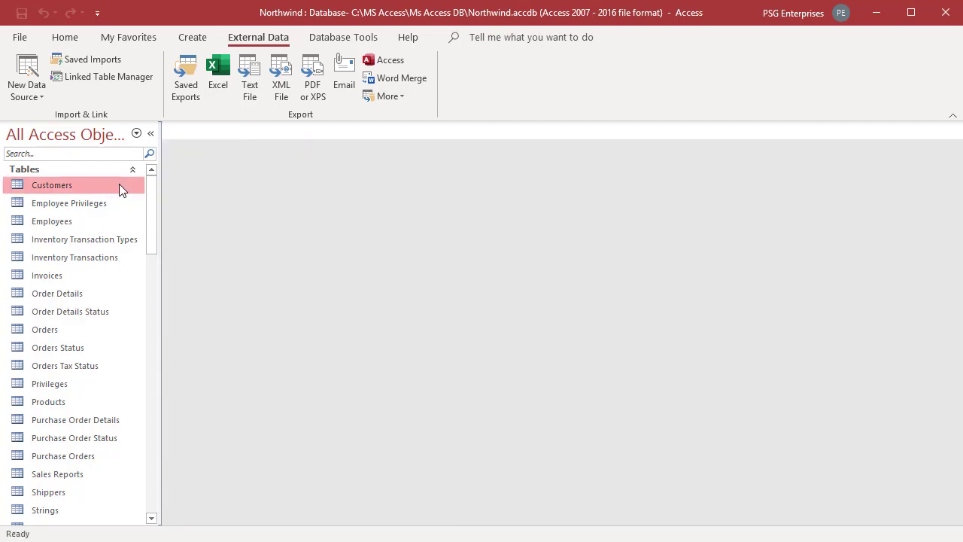
pyautogui.rightClick(52, 185)
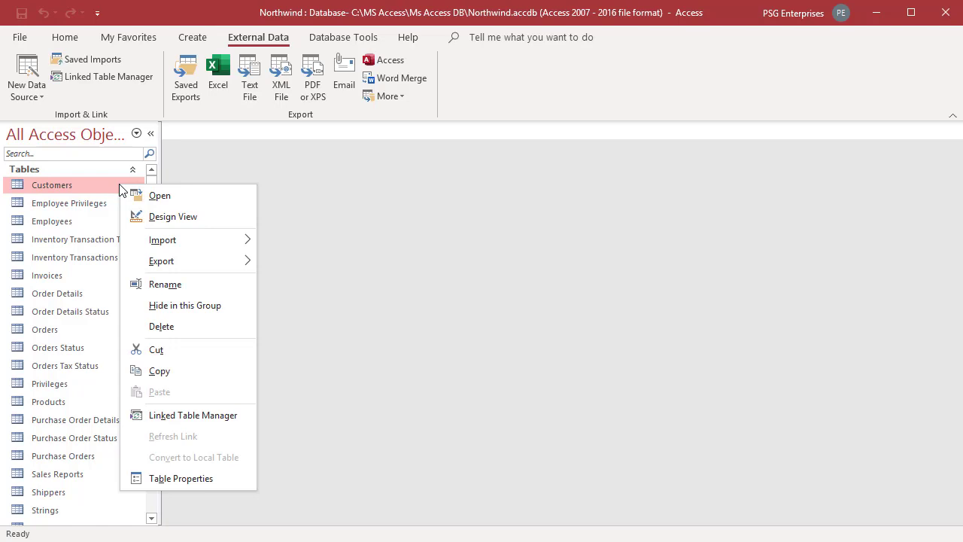
pyautogui.click(161, 261)
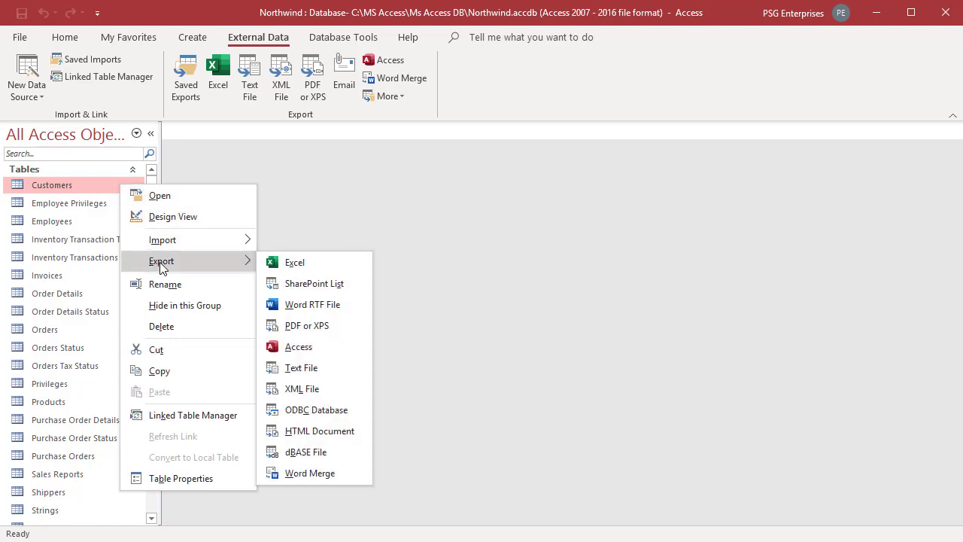
pyautogui.moveTo(310, 472)
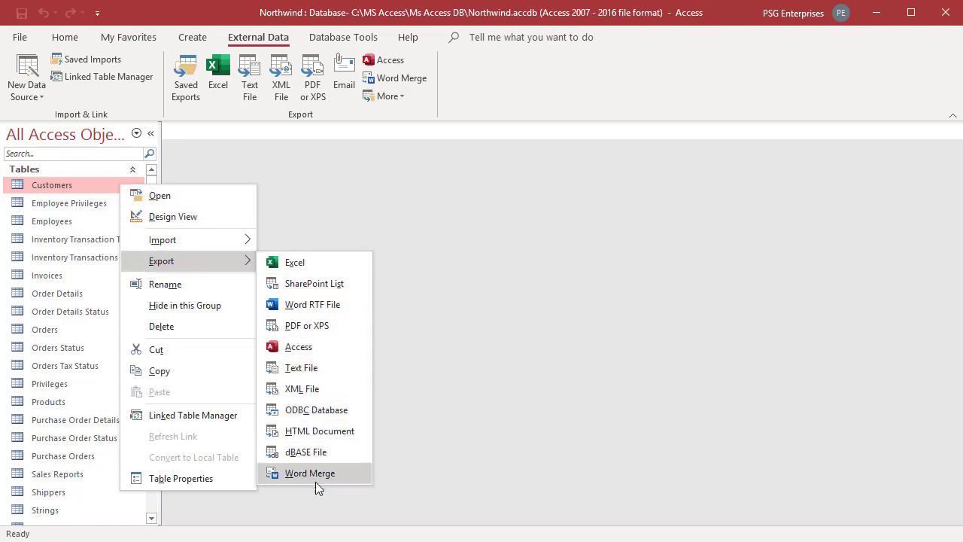
pyautogui.moveTo(462, 357)
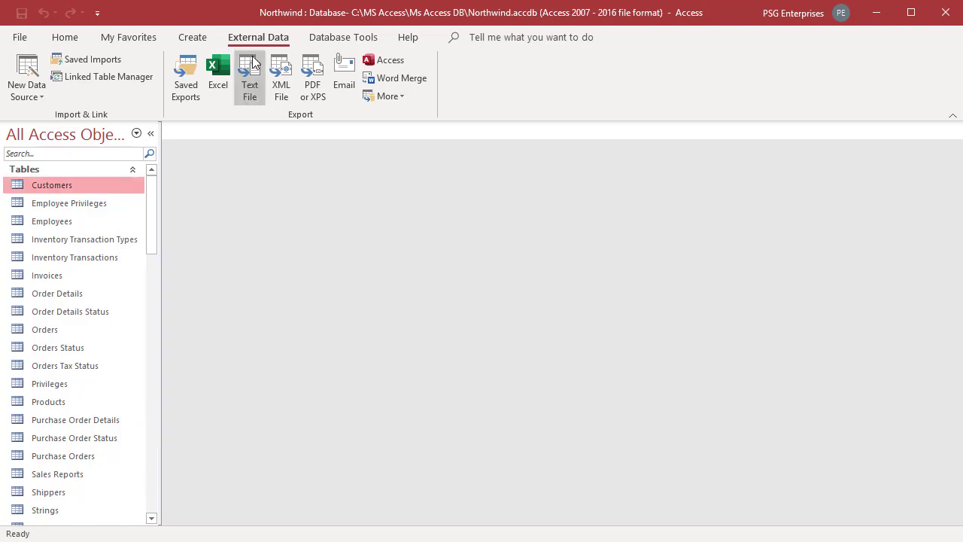
pyautogui.moveTo(401, 77)
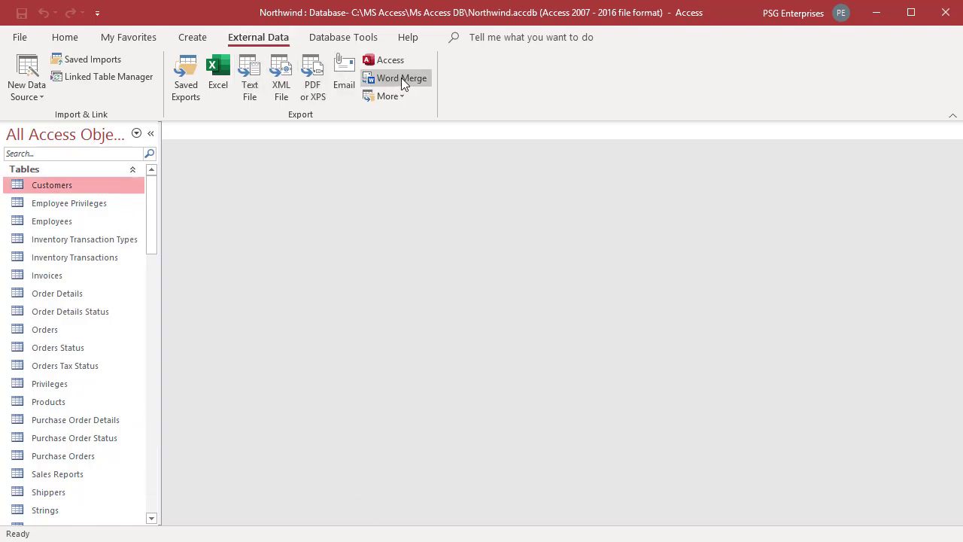
pyautogui.click(402, 78)
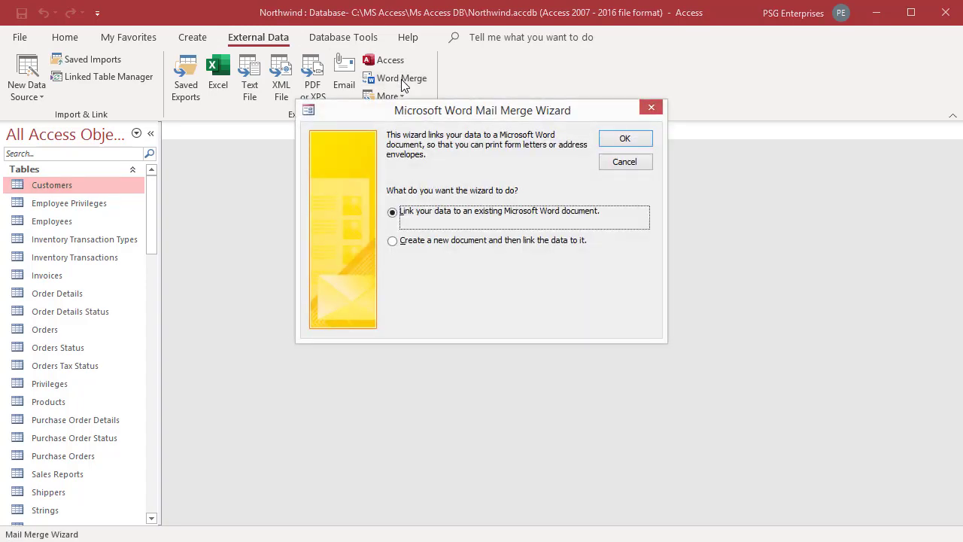
pyautogui.moveTo(435, 181)
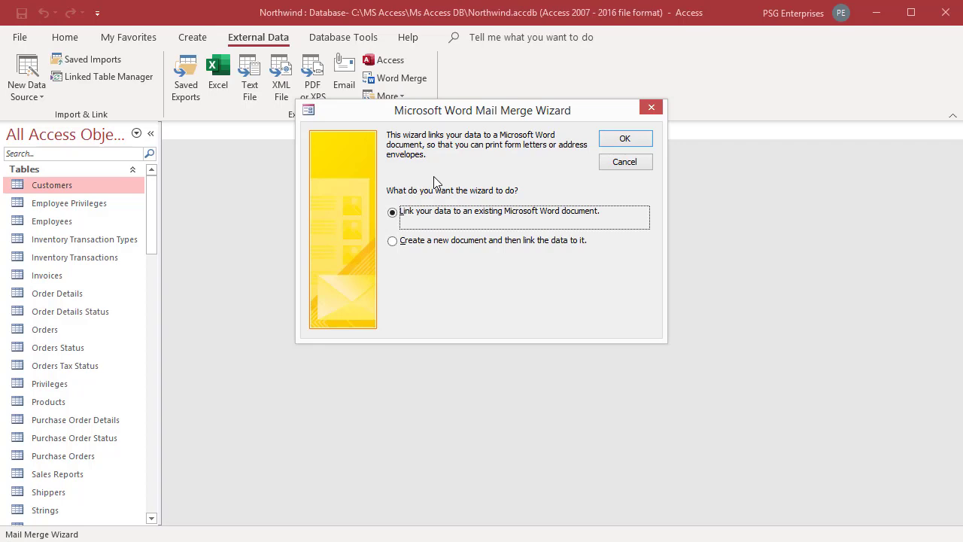
pyautogui.moveTo(573, 123)
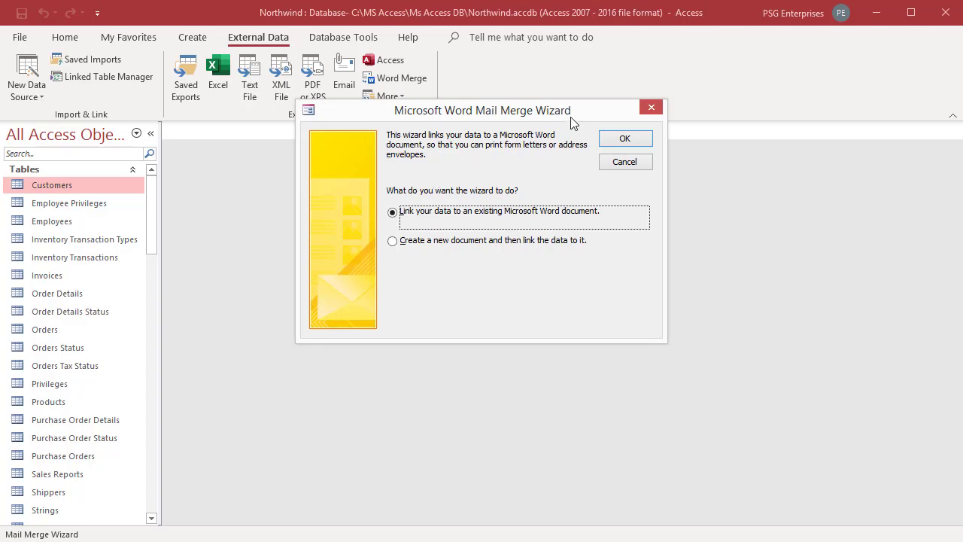
pyautogui.moveTo(572, 219)
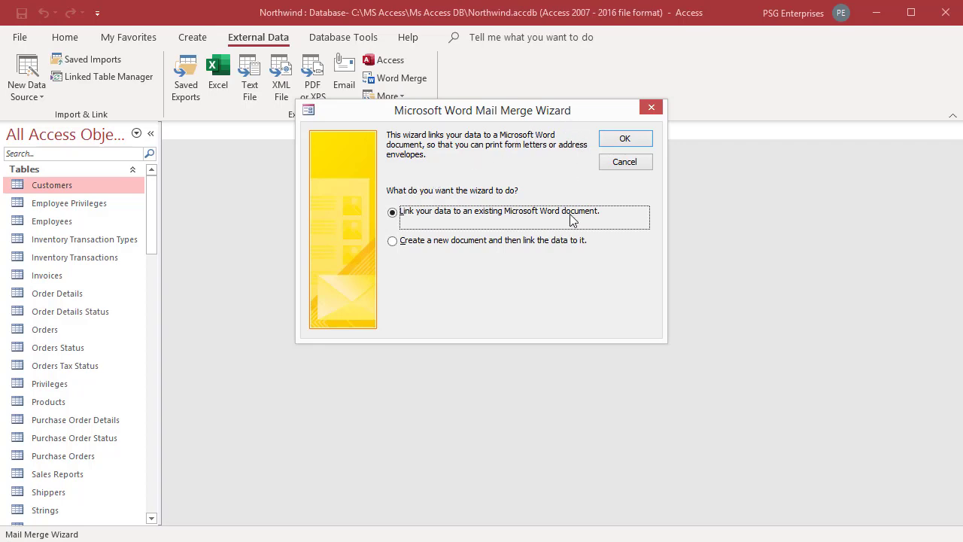
pyautogui.moveTo(469, 309)
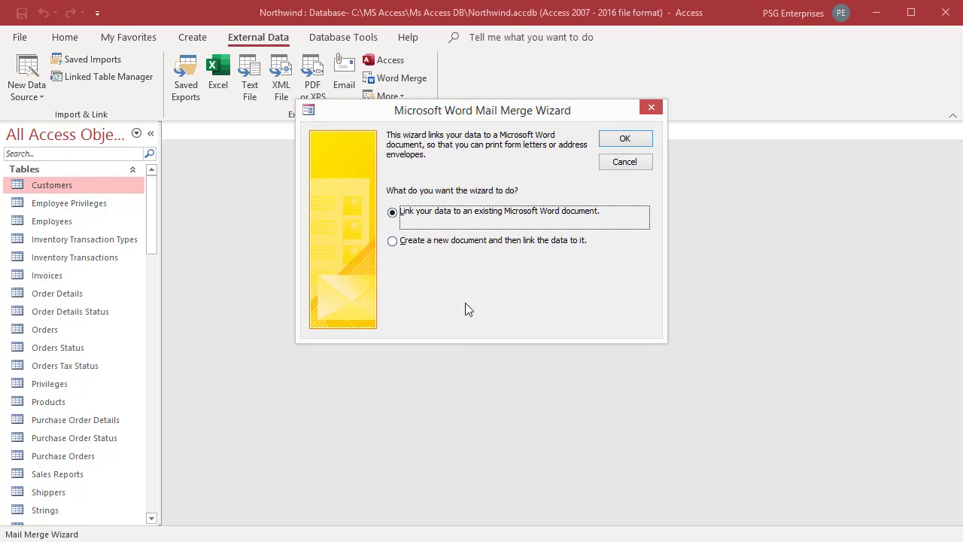
pyautogui.moveTo(463, 295)
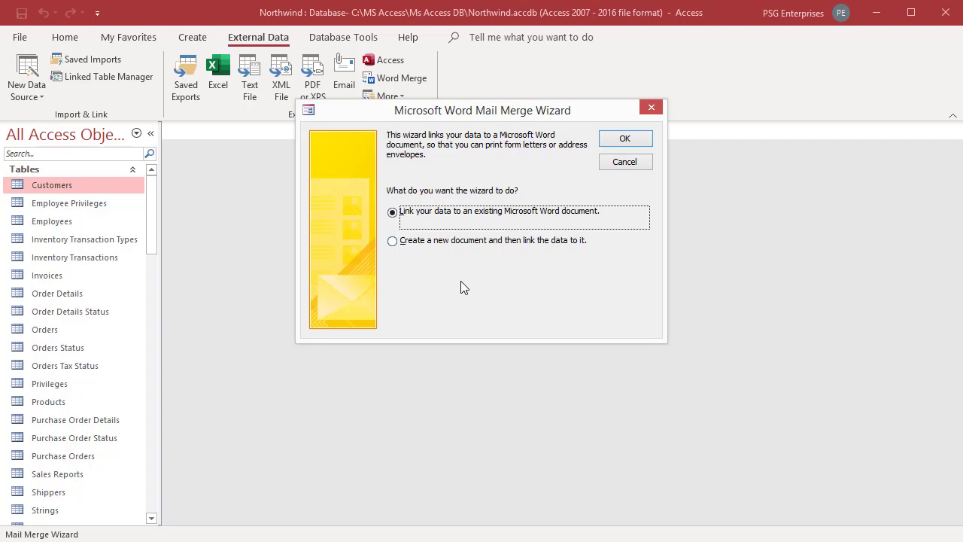
pyautogui.click(392, 240)
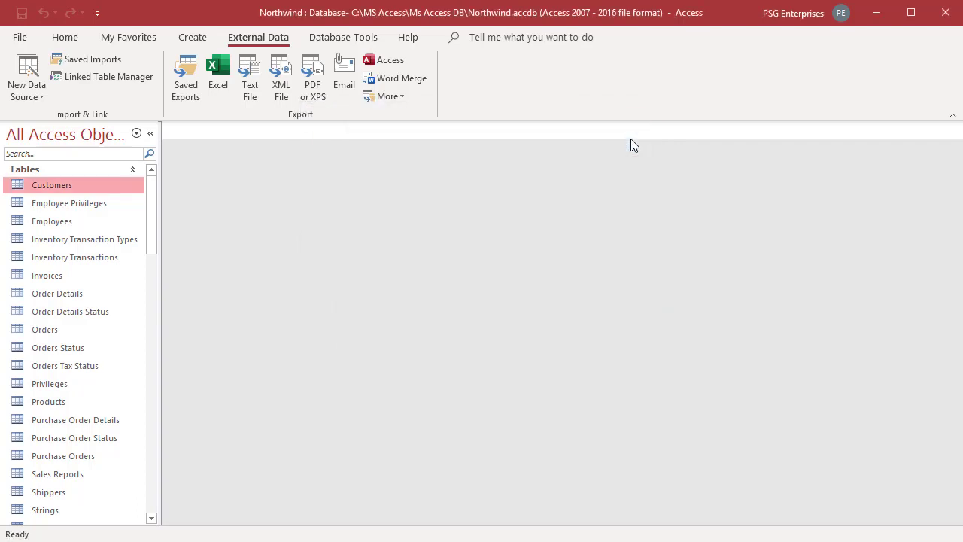
pyautogui.moveTo(517, 433)
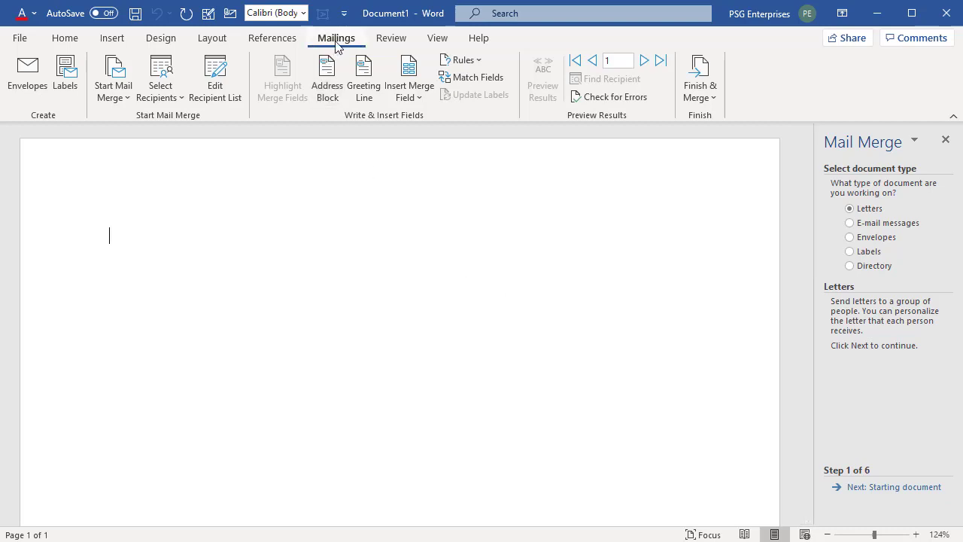
pyautogui.moveTo(865, 142)
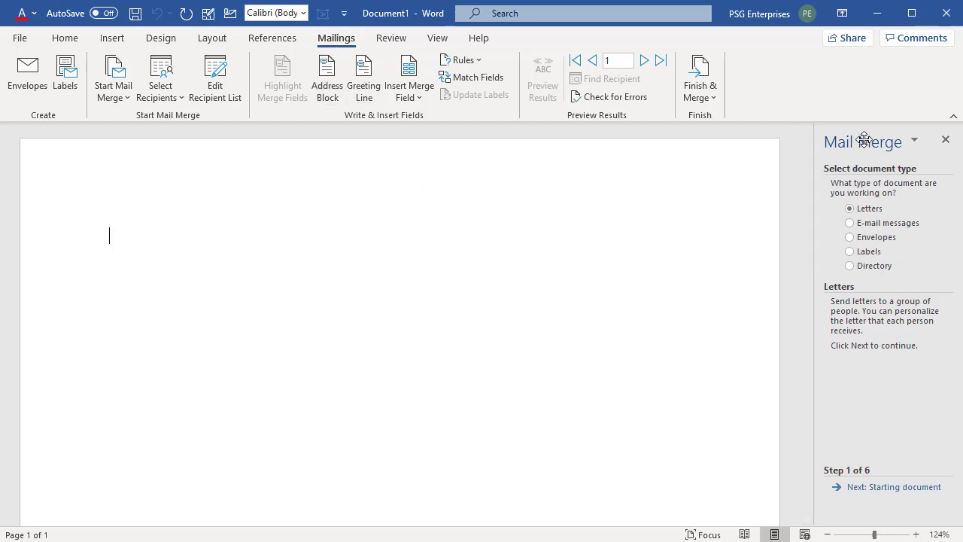
pyautogui.moveTo(901, 374)
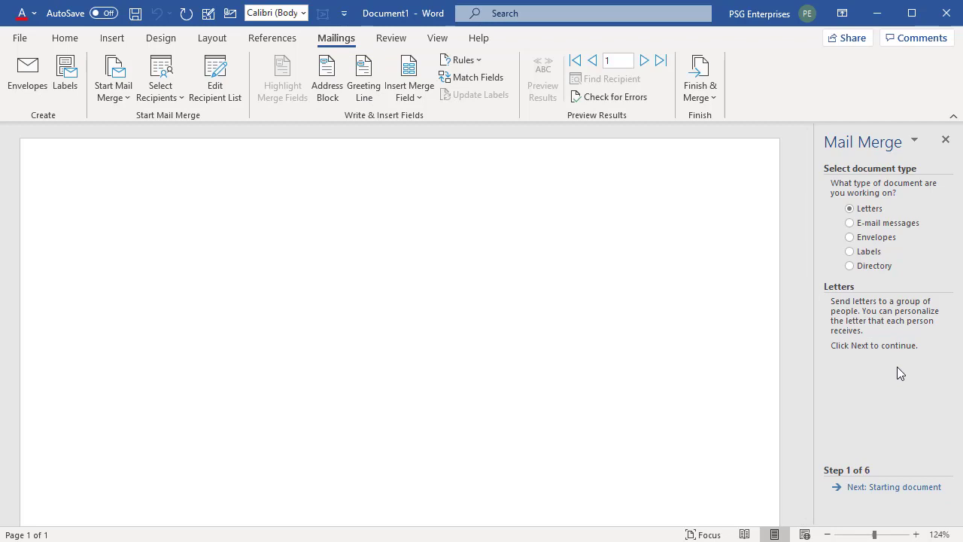
pyautogui.moveTo(898, 177)
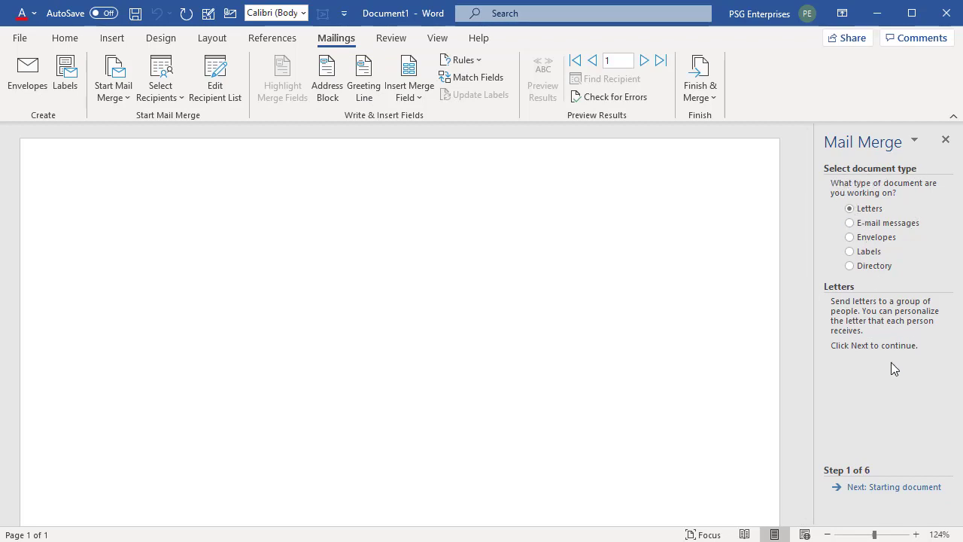
pyautogui.moveTo(844, 487)
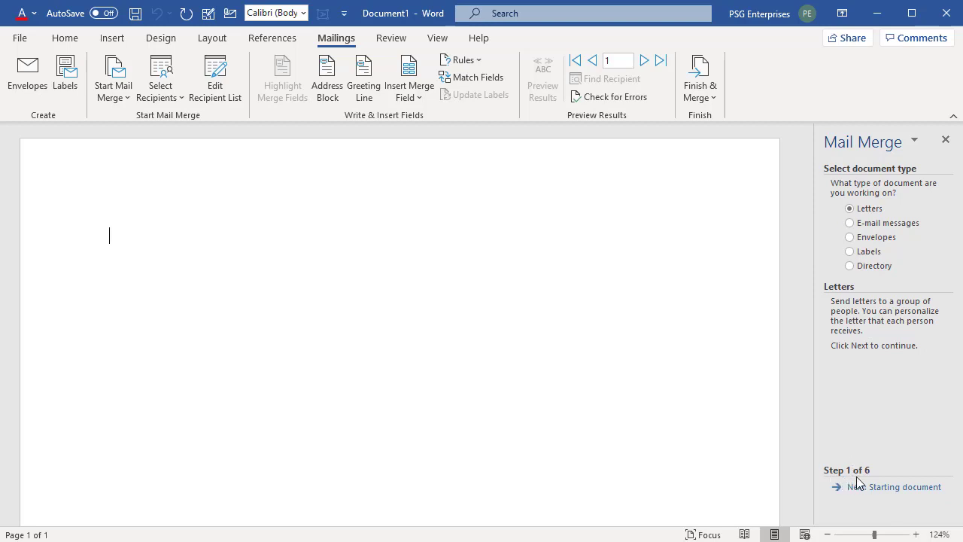
pyautogui.moveTo(872, 483)
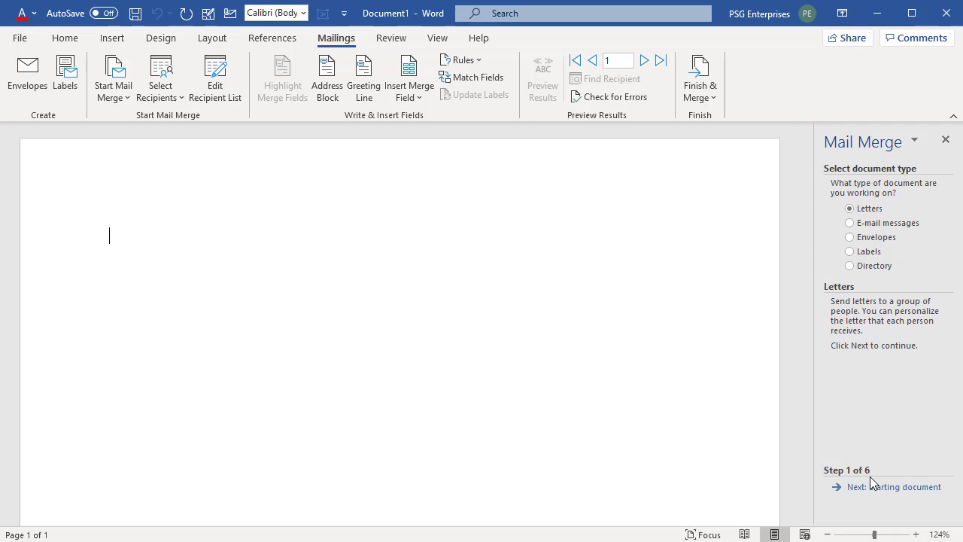
pyautogui.moveTo(873, 487)
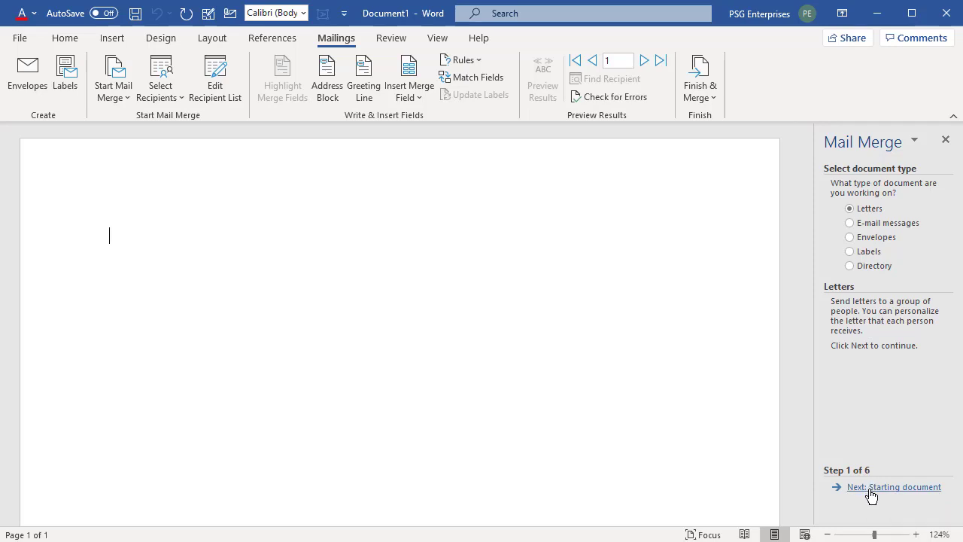
# Step forward to the starting-document stage, then back to choosing the document type
pyautogui.click(895, 487)
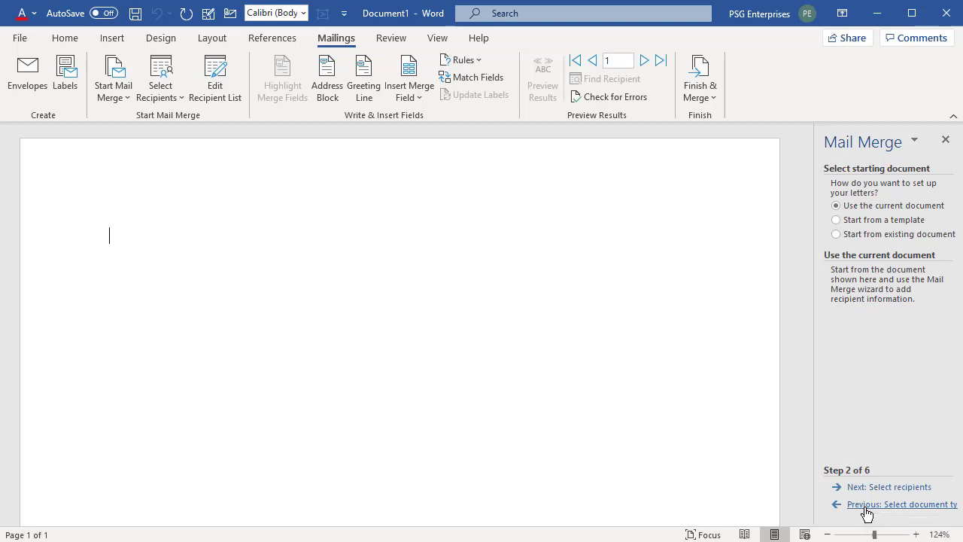
pyautogui.click(901, 504)
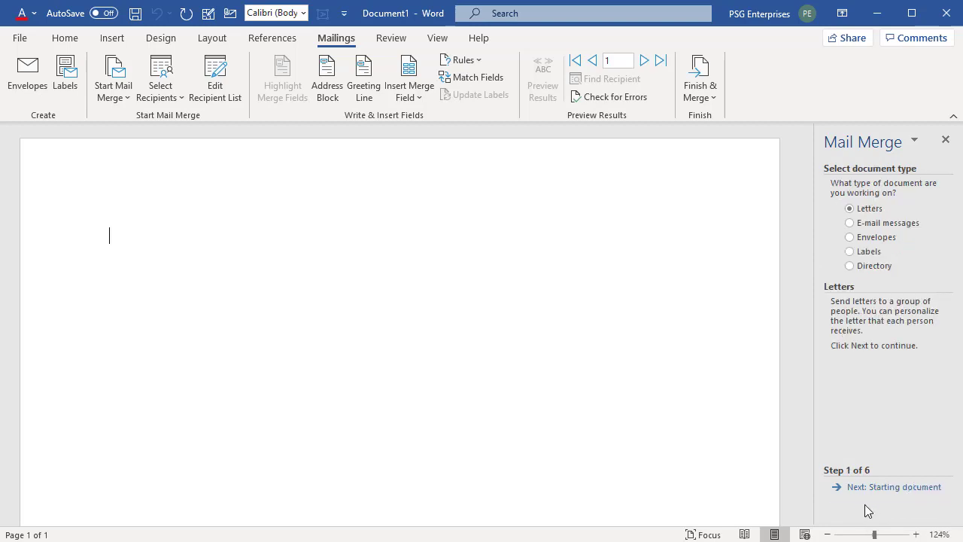
pyautogui.moveTo(871, 426)
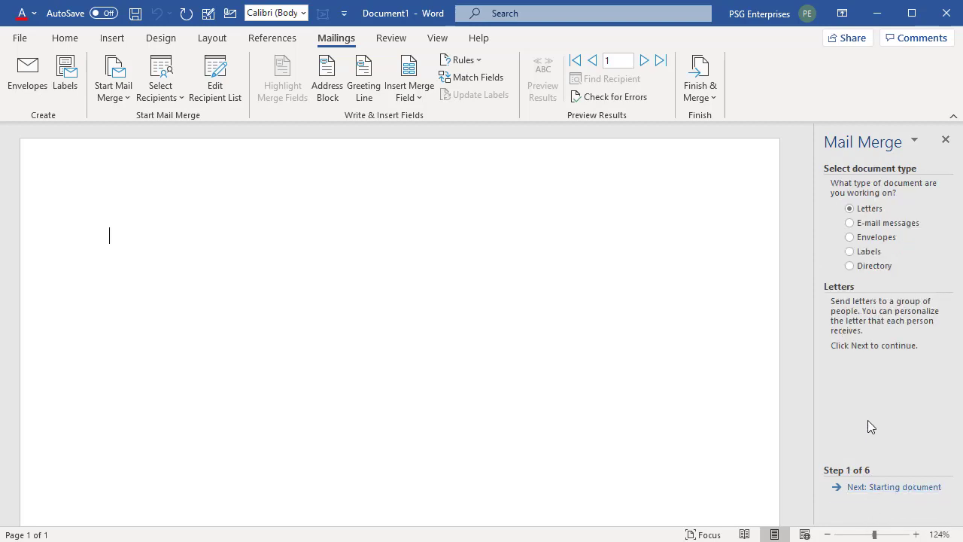
pyautogui.moveTo(836, 265)
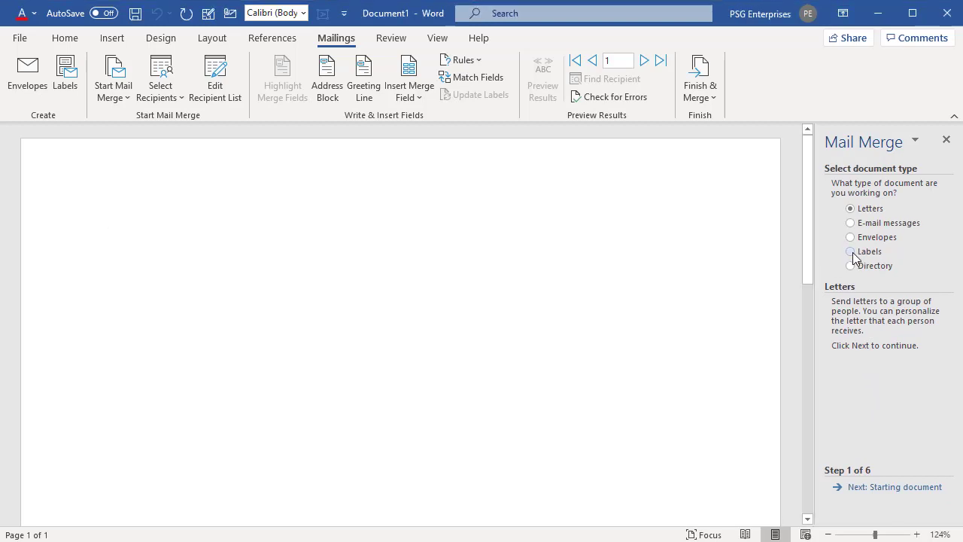
# Choose Labels as the merge document type and advance to the starting-document step
pyautogui.click(849, 251)
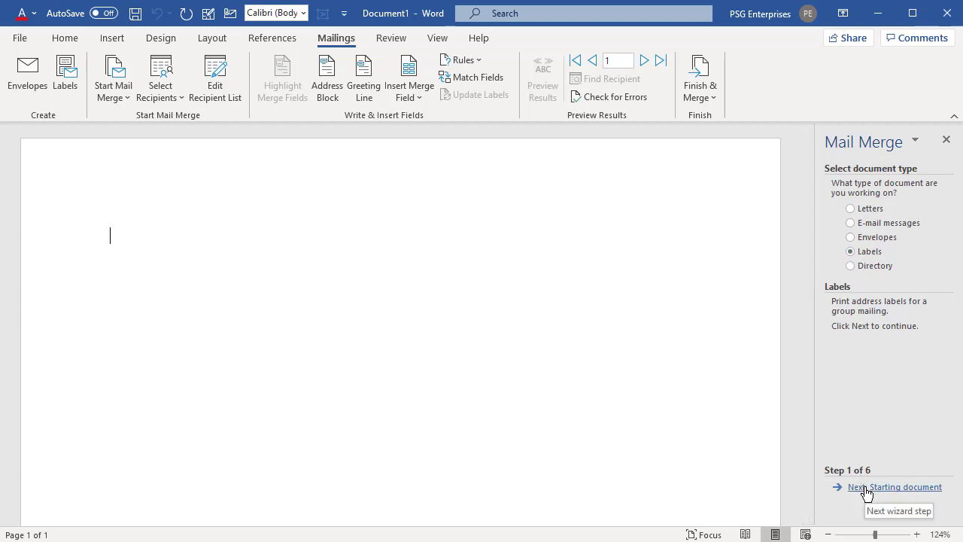
pyautogui.click(895, 487)
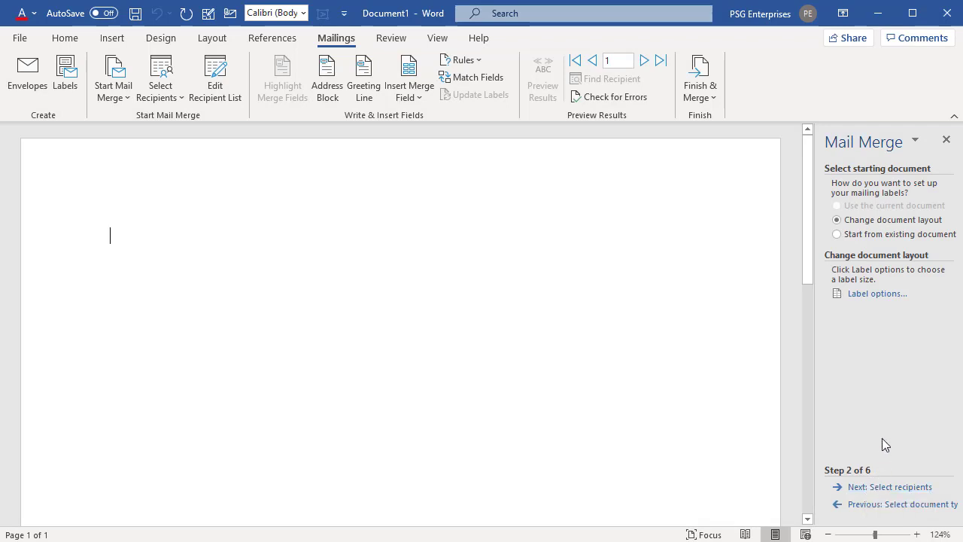
pyautogui.moveTo(877, 294)
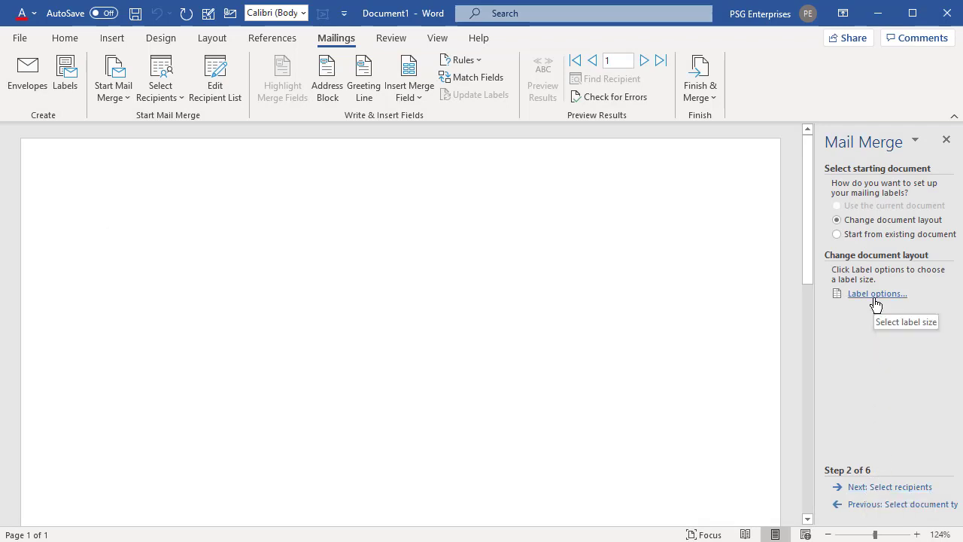
# Apply the Office Depot Shipping 612-051 label layout to the document
pyautogui.click(877, 294)
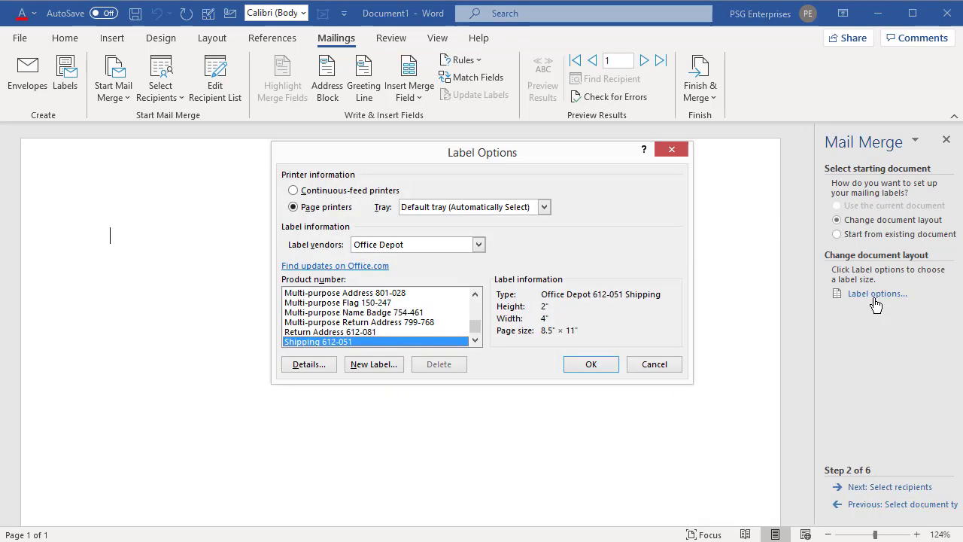
pyautogui.moveTo(382, 307)
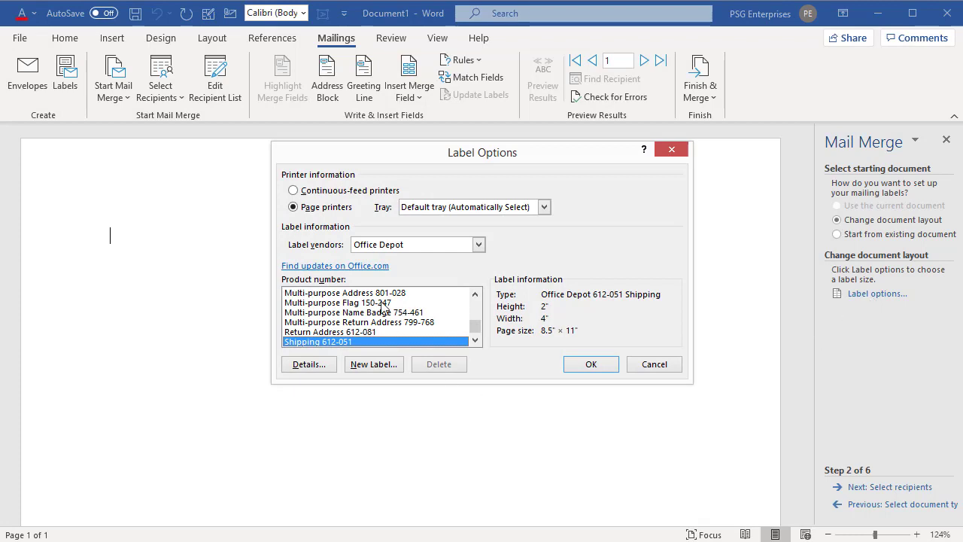
pyautogui.click(478, 244)
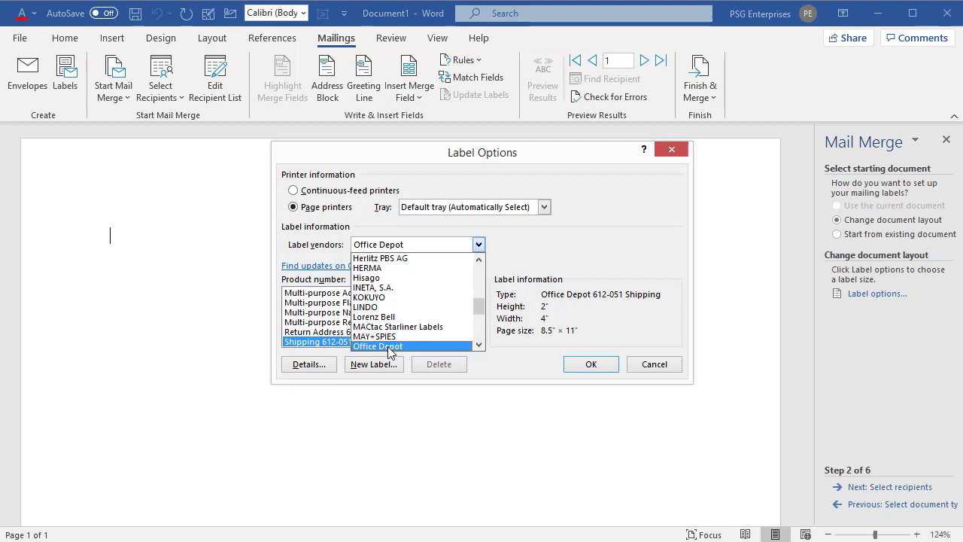
pyautogui.click(377, 347)
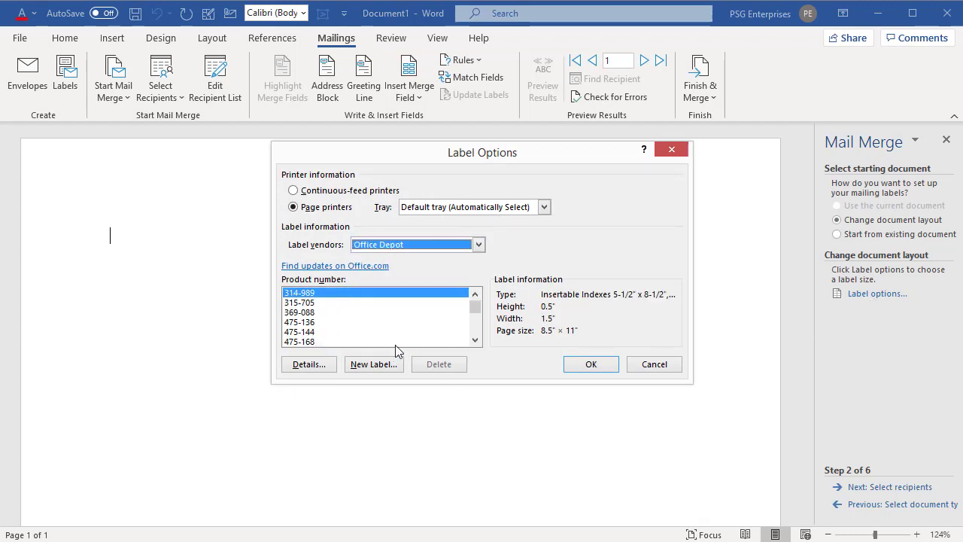
pyautogui.scroll(-3)
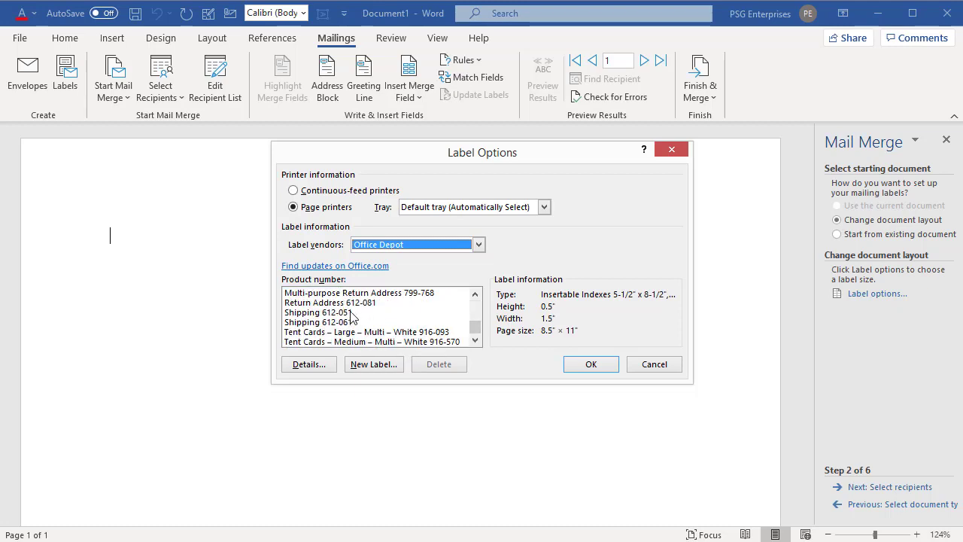
pyautogui.click(317, 312)
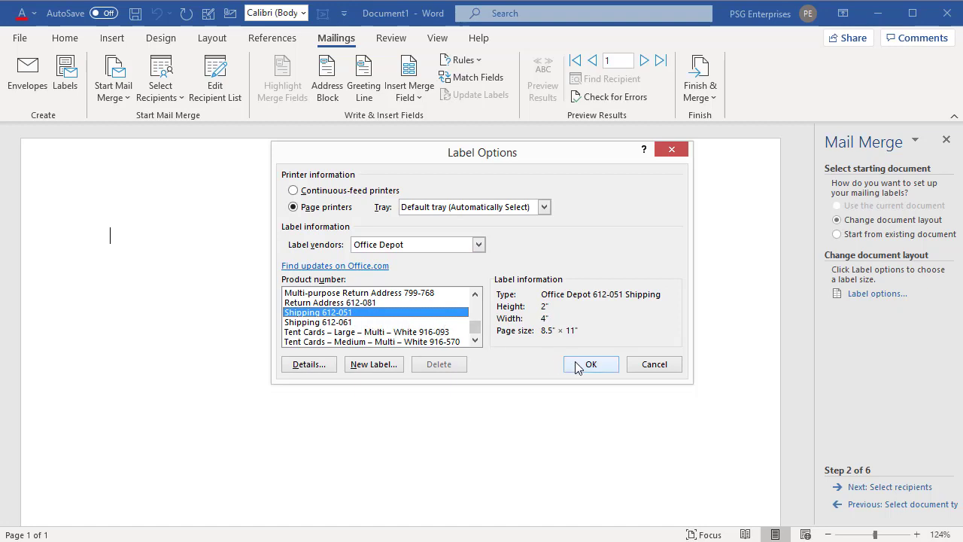
pyautogui.click(591, 365)
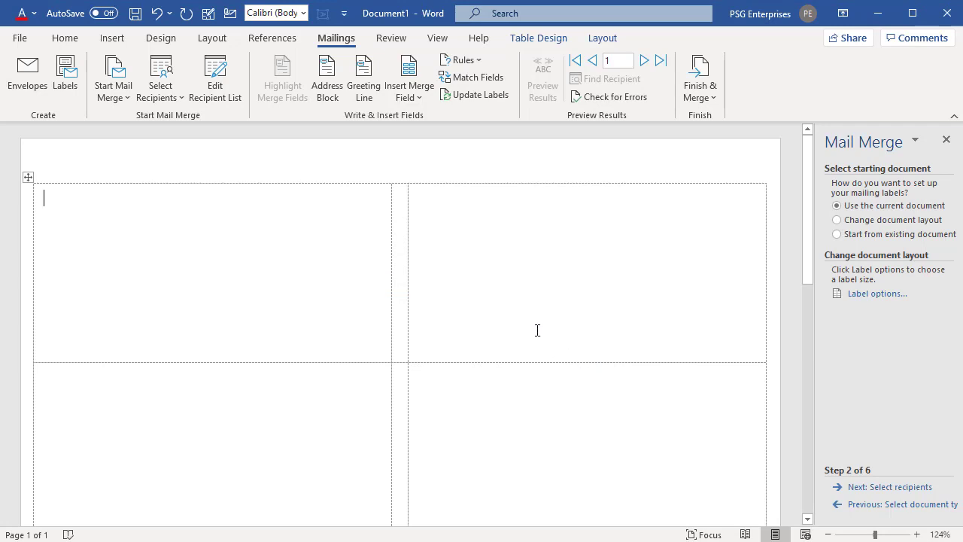
pyautogui.moveTo(86, 230)
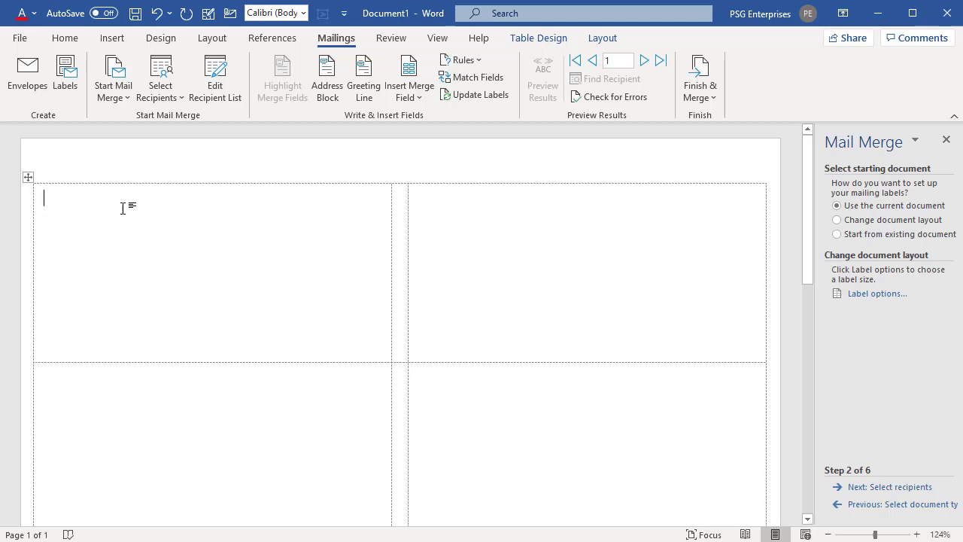
pyautogui.moveTo(519, 159)
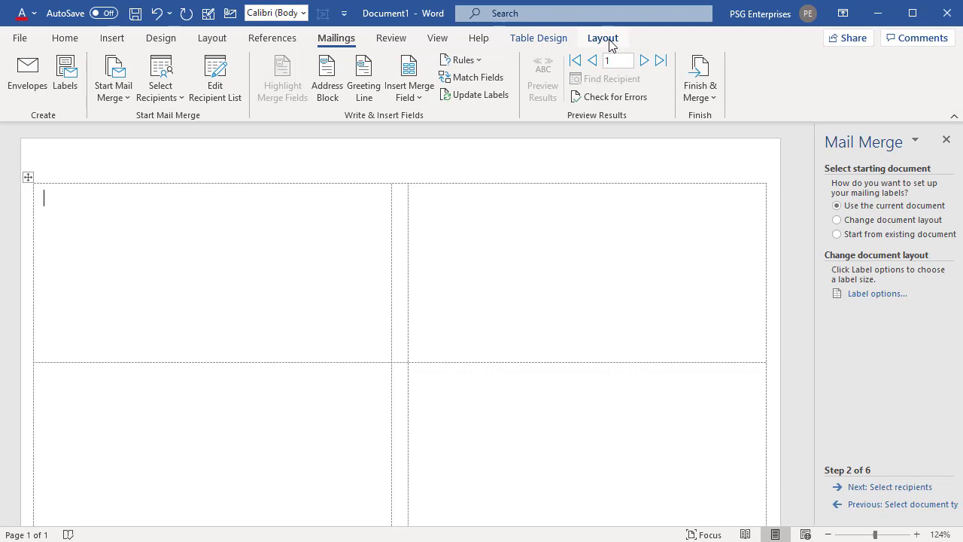
pyautogui.click(602, 37)
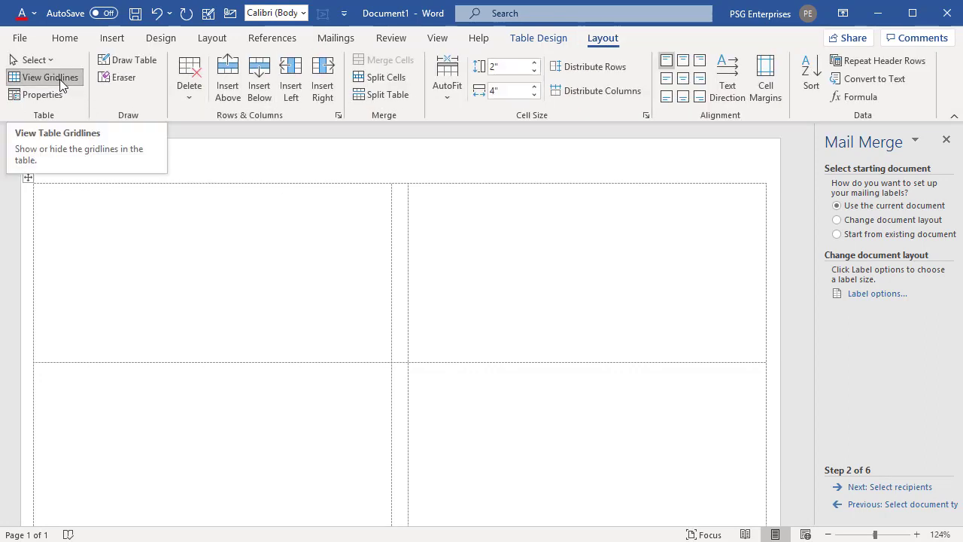
pyautogui.click(44, 77)
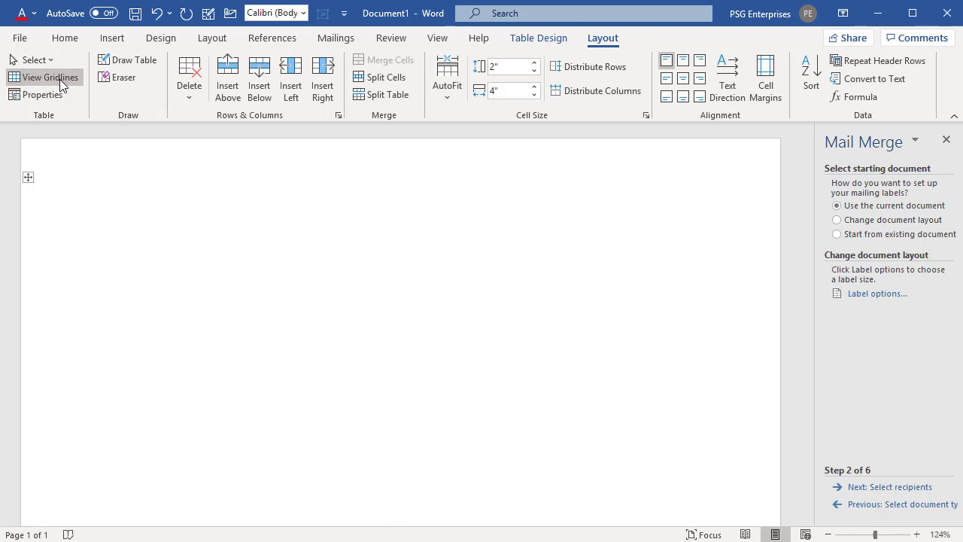
pyautogui.click(43, 77)
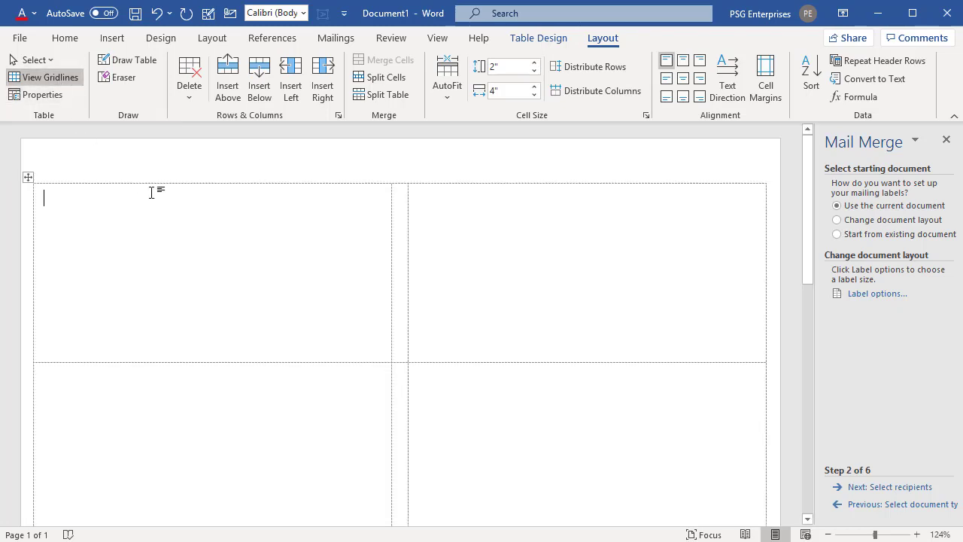
pyautogui.click(337, 38)
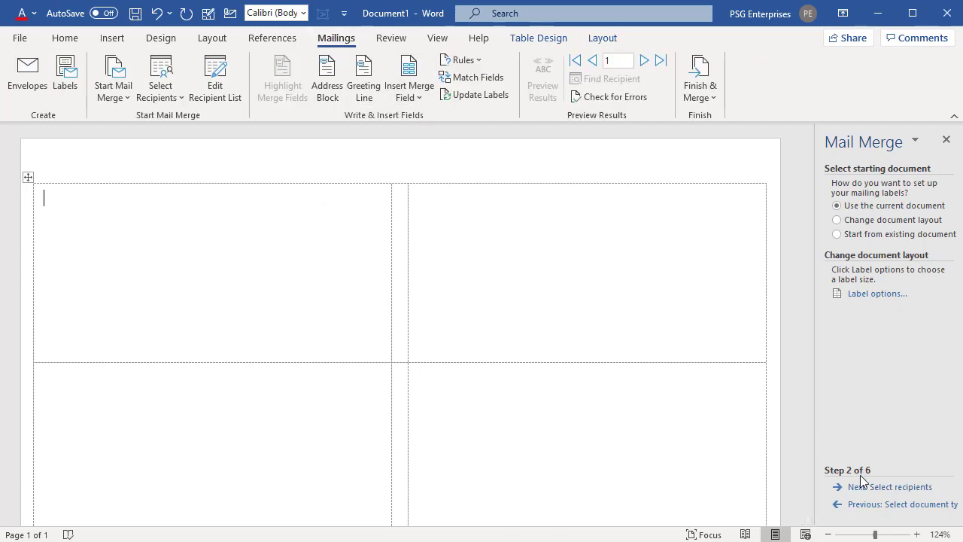
# Advance the merge to recipient selection, keeping the existing Northwind Customers list
pyautogui.click(889, 486)
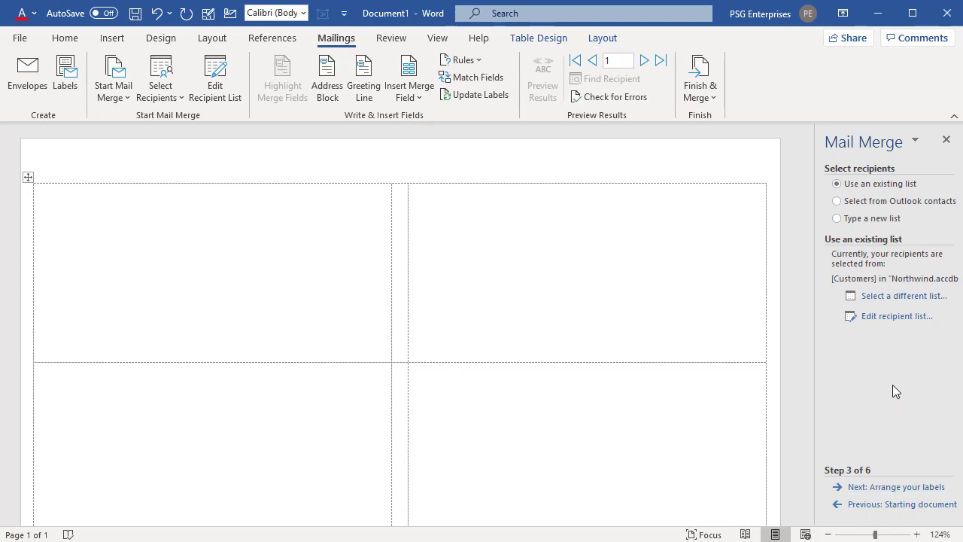
pyautogui.moveTo(877, 349)
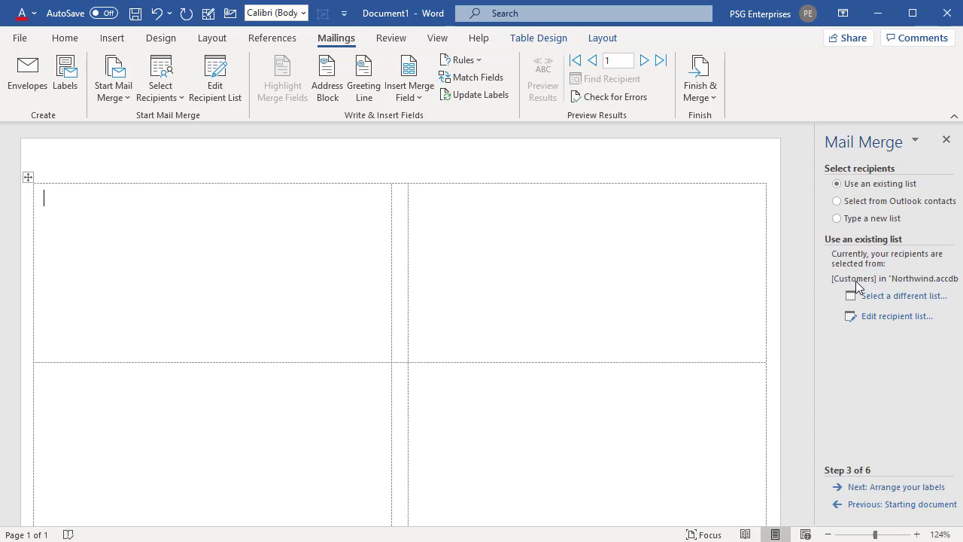
pyautogui.moveTo(918, 289)
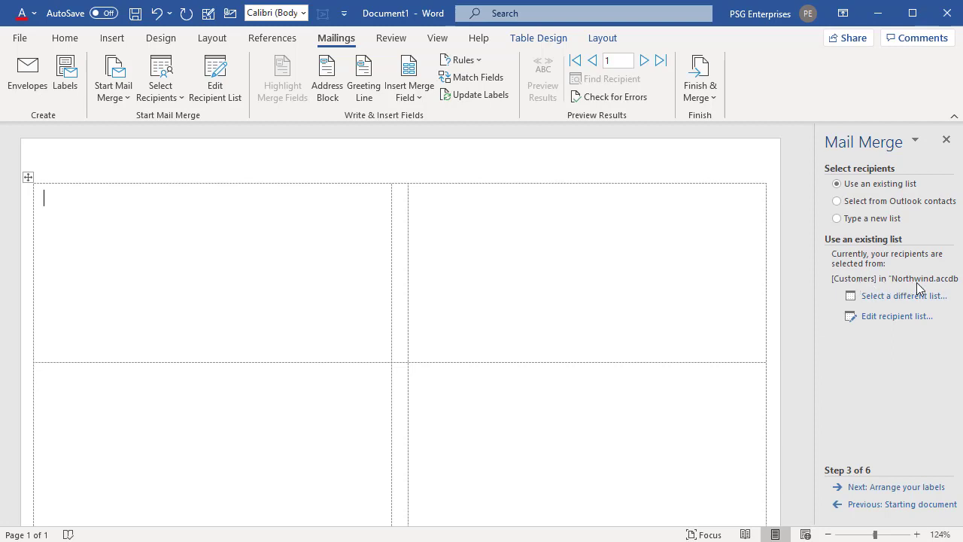
pyautogui.moveTo(888, 386)
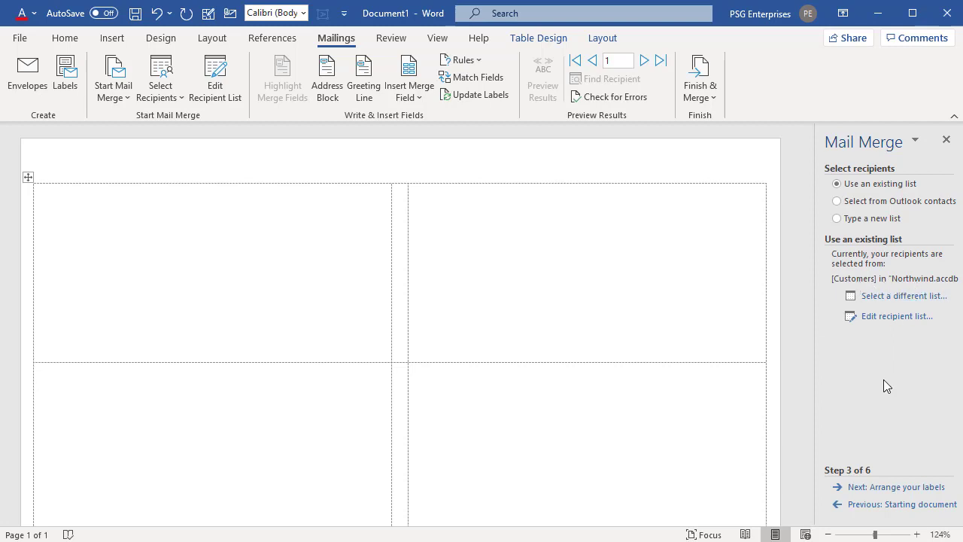
pyautogui.moveTo(881, 333)
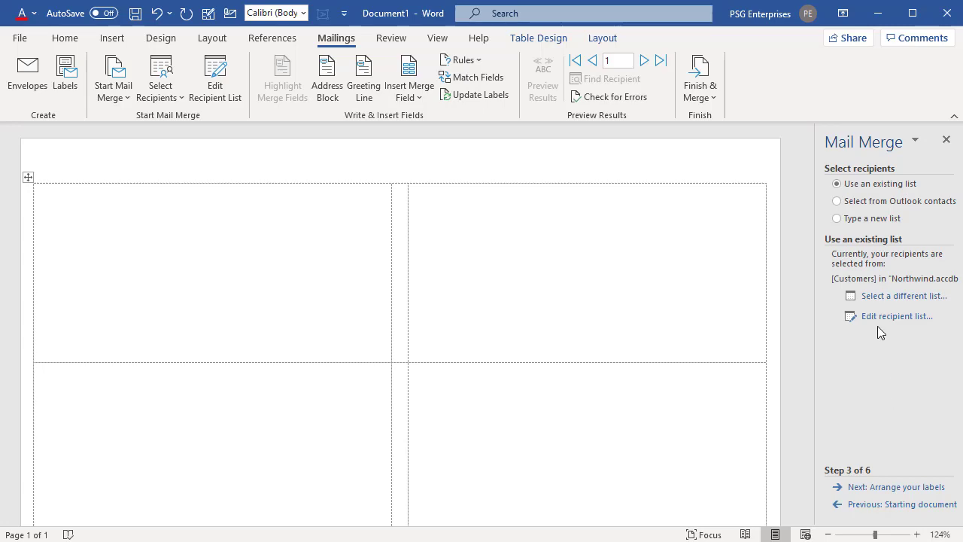
# Uncheck one customer in the recipient list, view Filter and Sort without changes, and accept
pyautogui.click(897, 315)
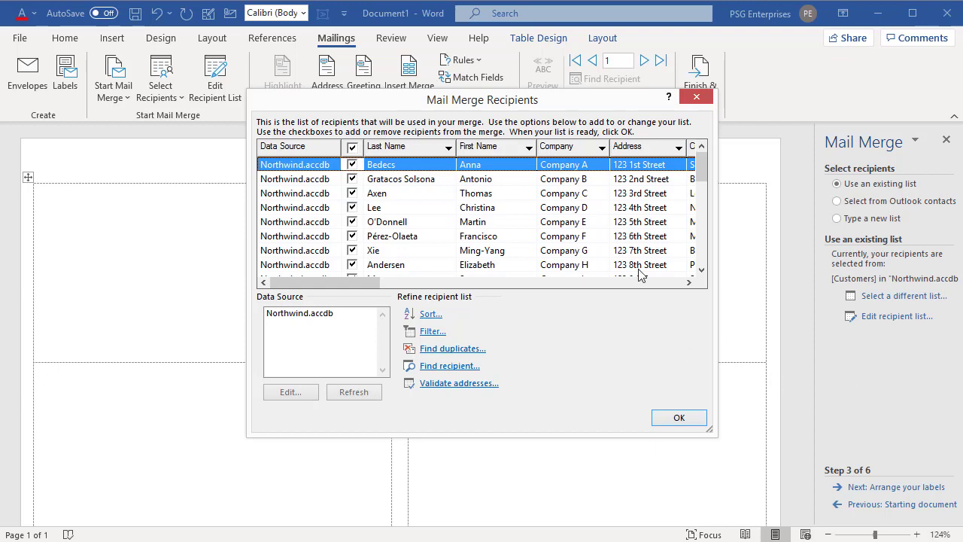
pyautogui.scroll(-3)
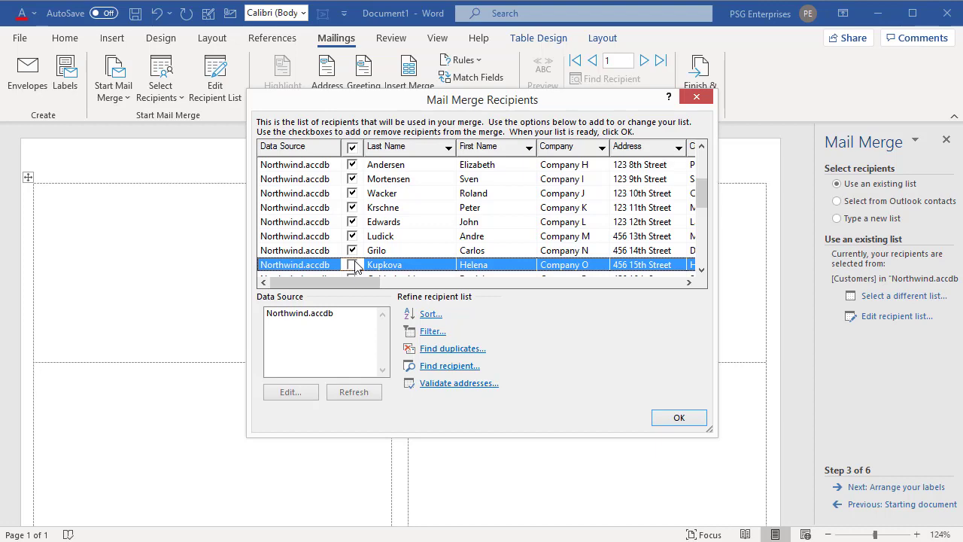
pyautogui.click(352, 264)
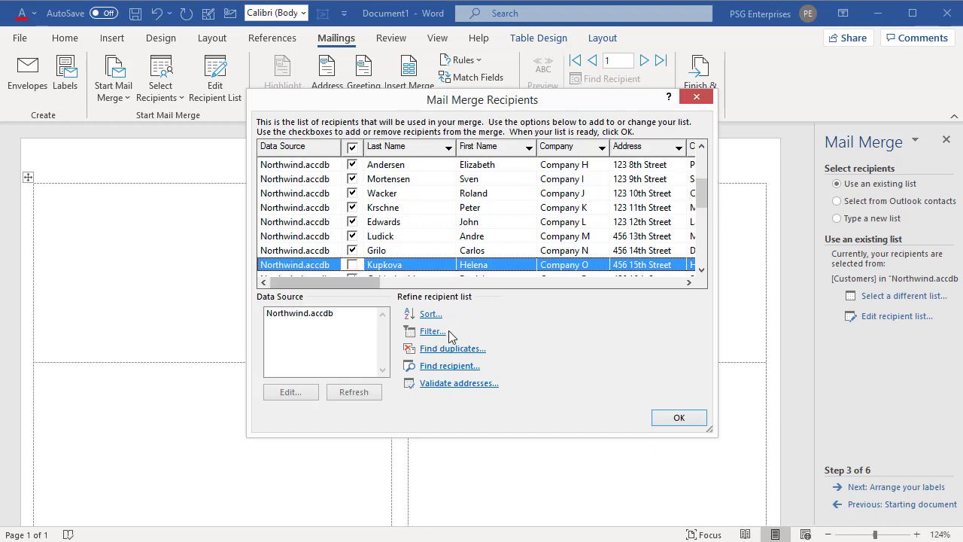
pyautogui.click(433, 331)
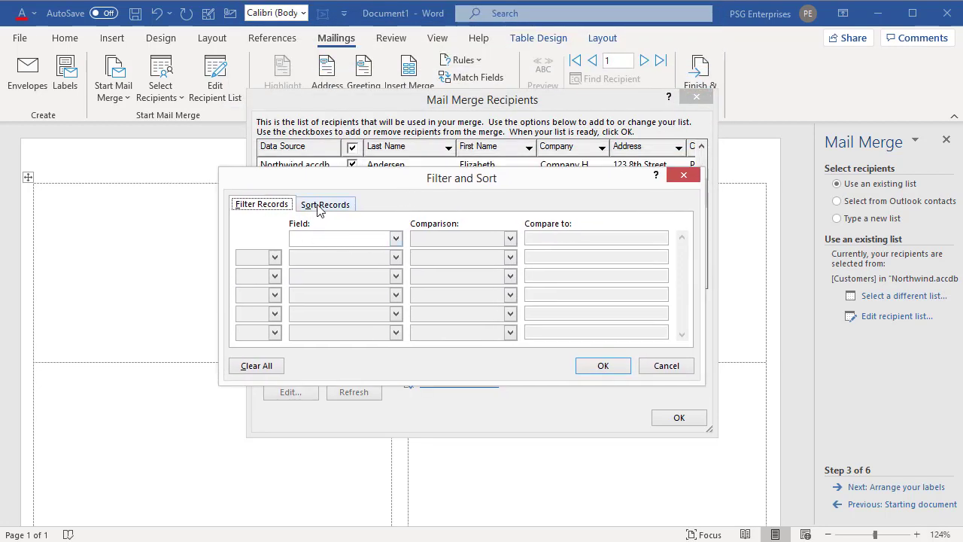
pyautogui.click(325, 204)
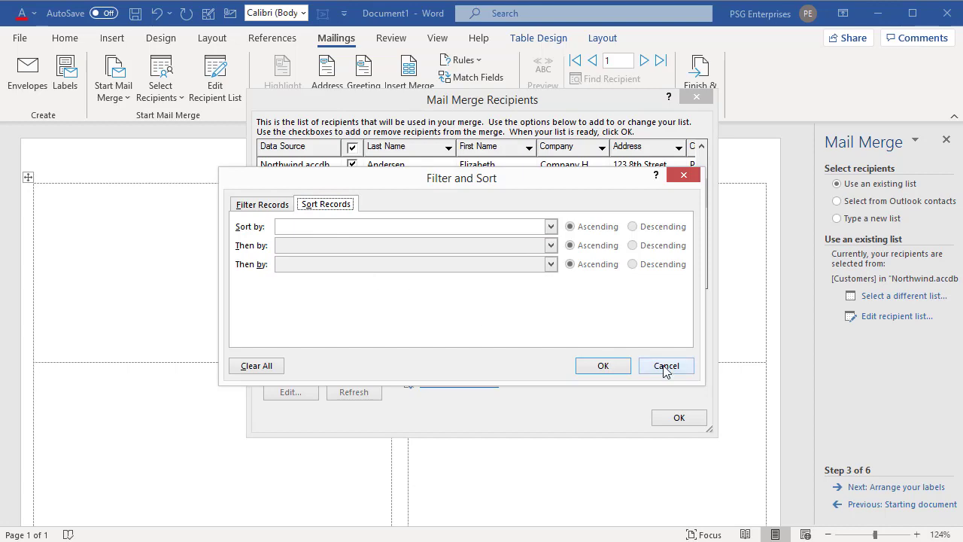
pyautogui.click(666, 366)
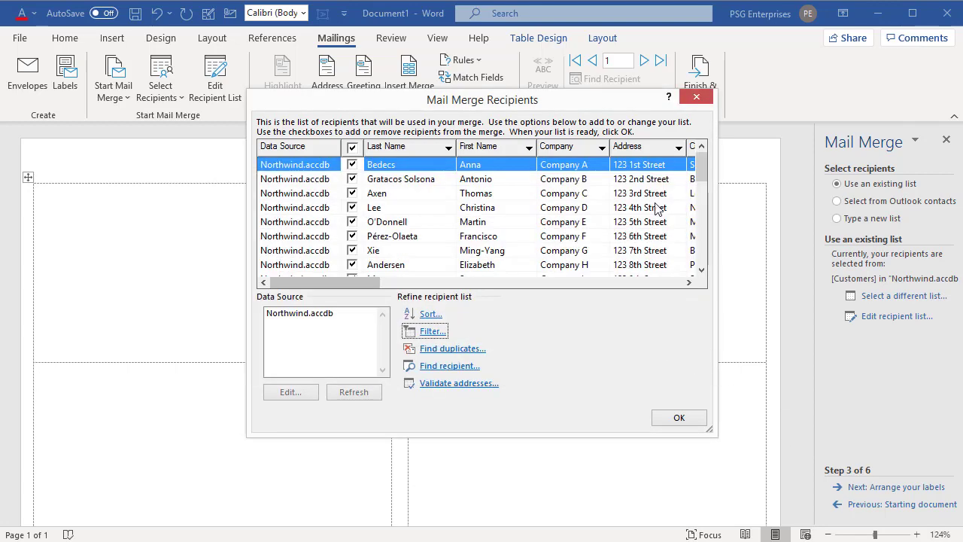
pyautogui.click(679, 418)
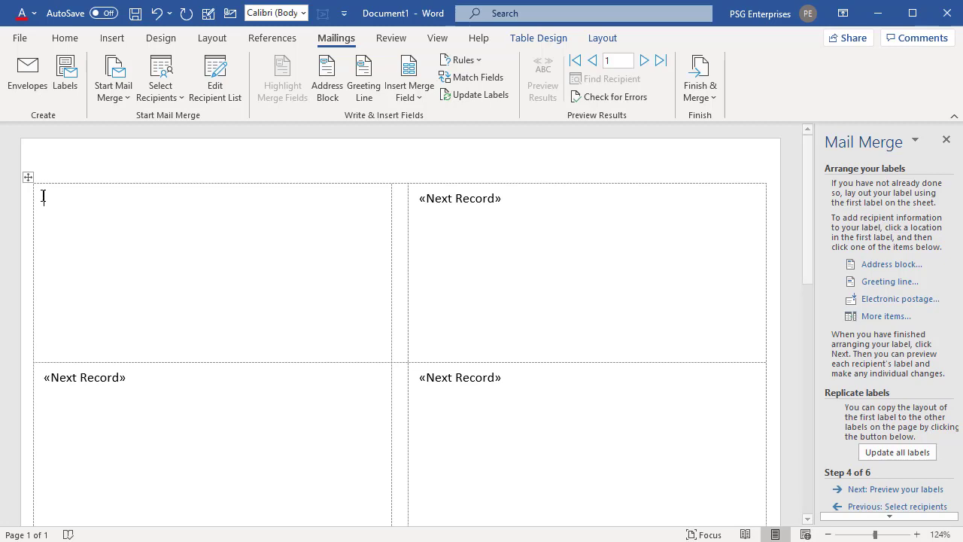
pyautogui.moveTo(871, 281)
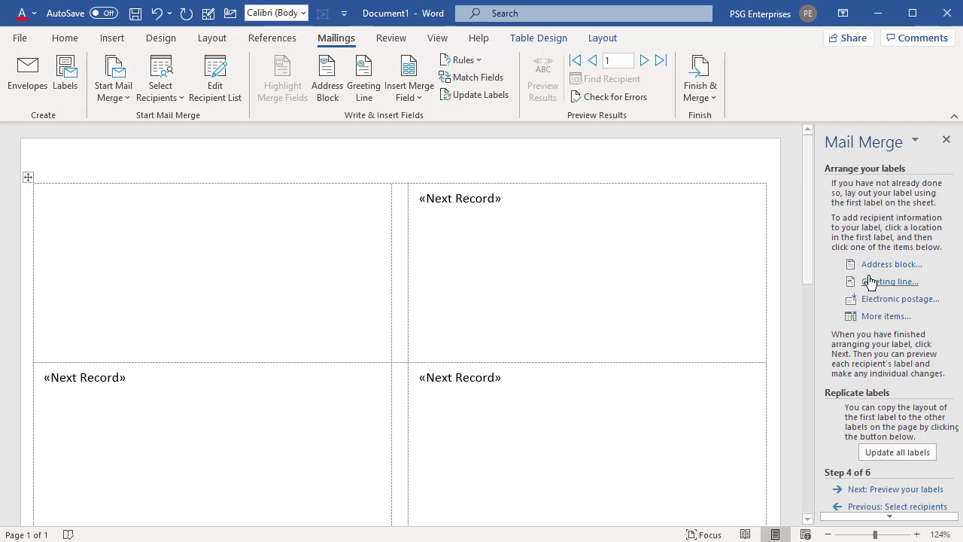
pyautogui.moveTo(890, 282)
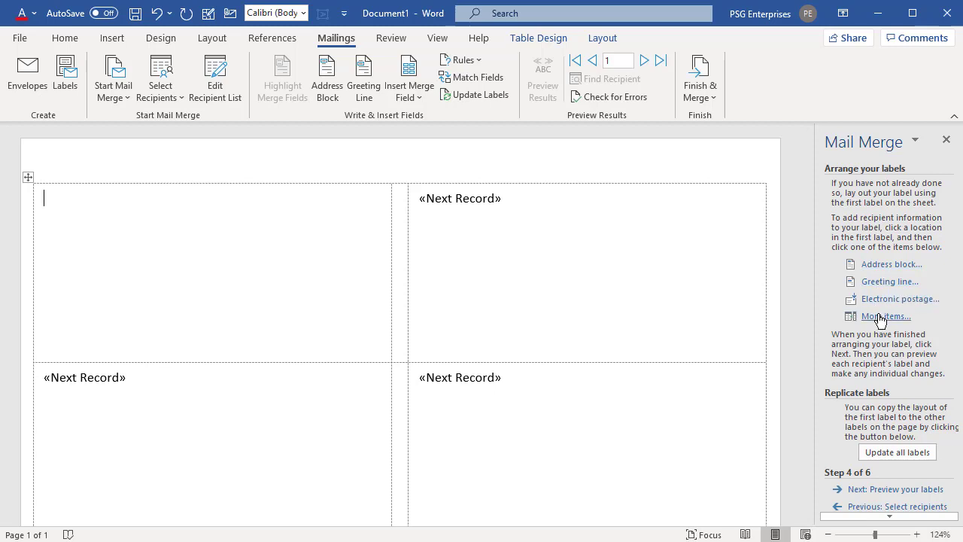
pyautogui.moveTo(892, 264)
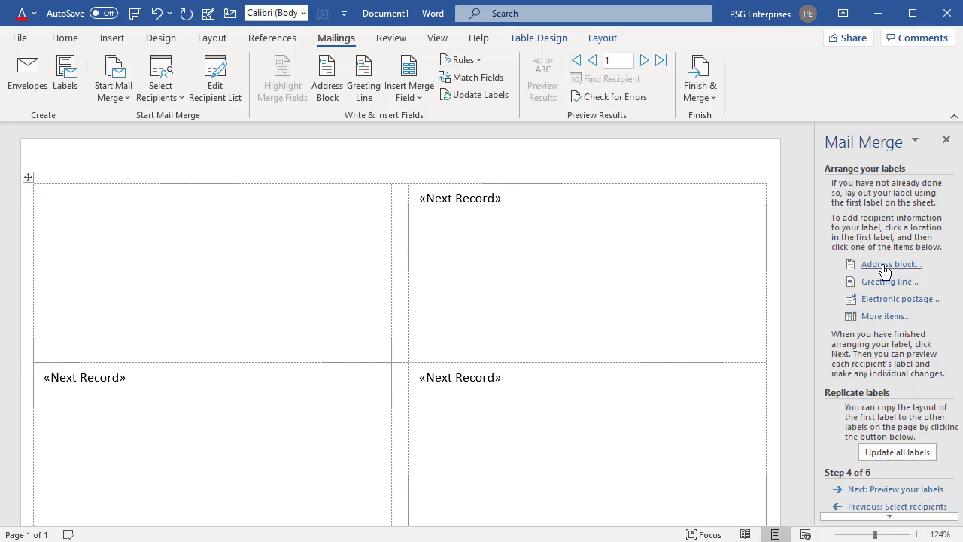
# Insert an address block into the first label, with State matched to State/Province
pyautogui.click(891, 265)
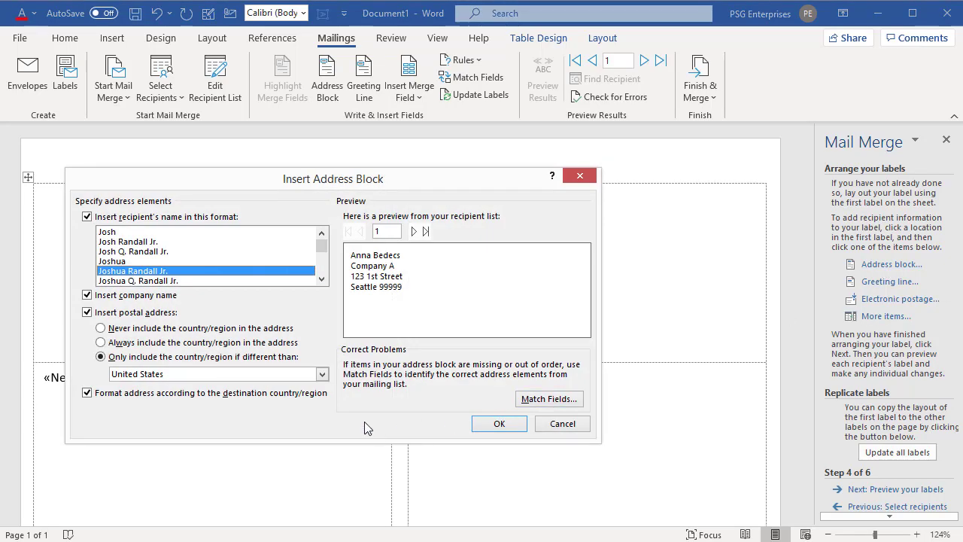
pyautogui.moveTo(412, 321)
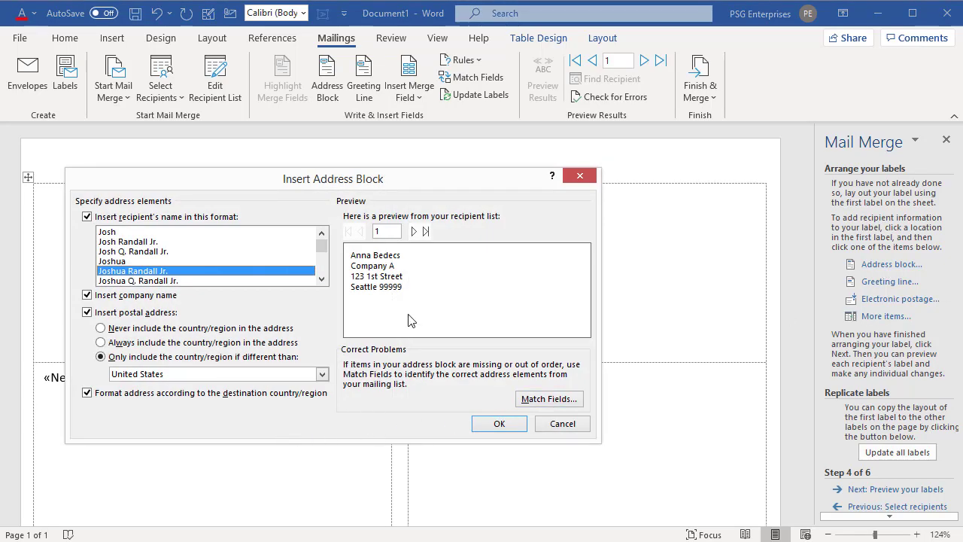
pyautogui.moveTo(391, 264)
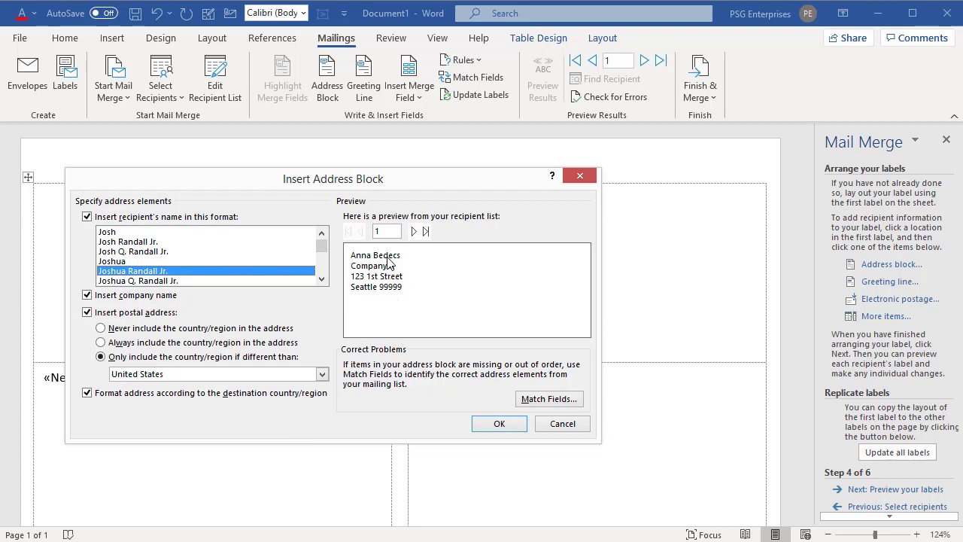
pyautogui.moveTo(380, 296)
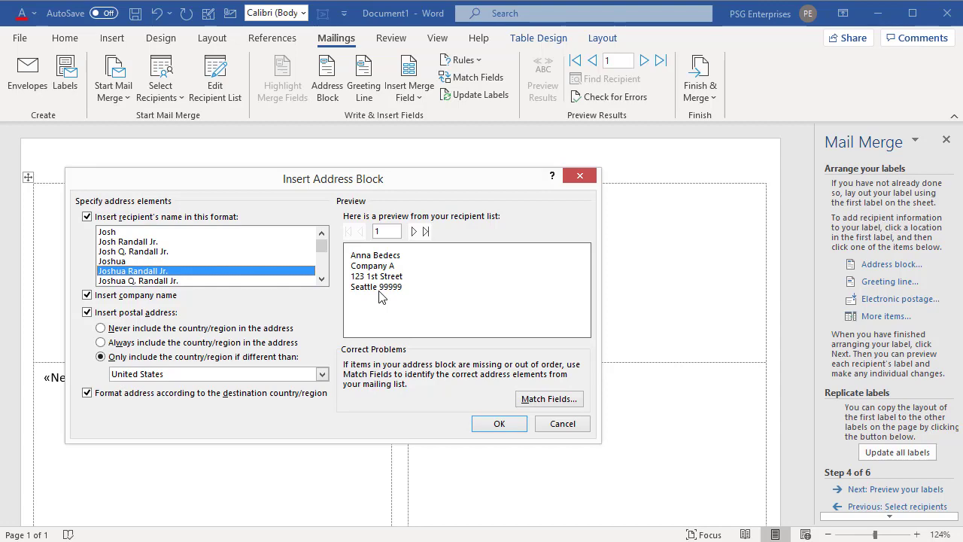
pyautogui.click(549, 398)
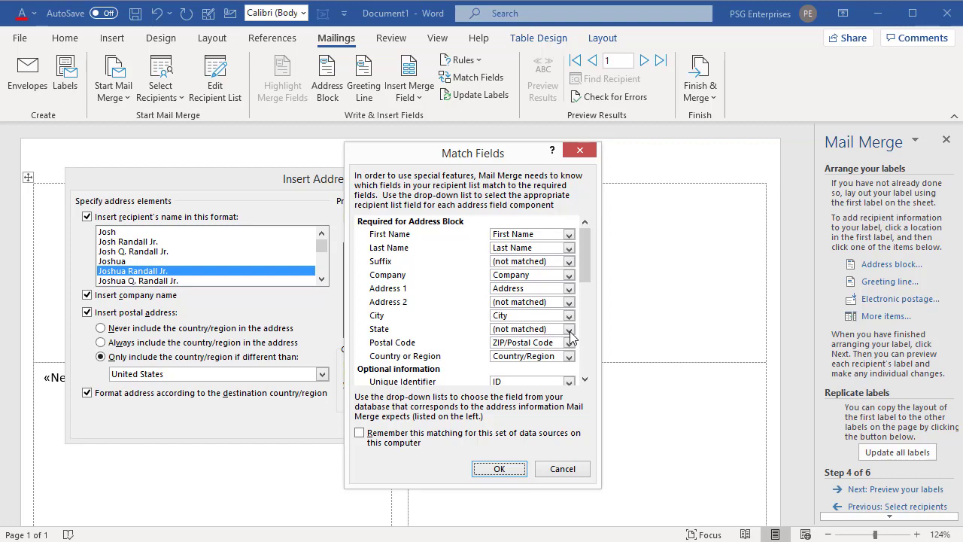
pyautogui.click(569, 329)
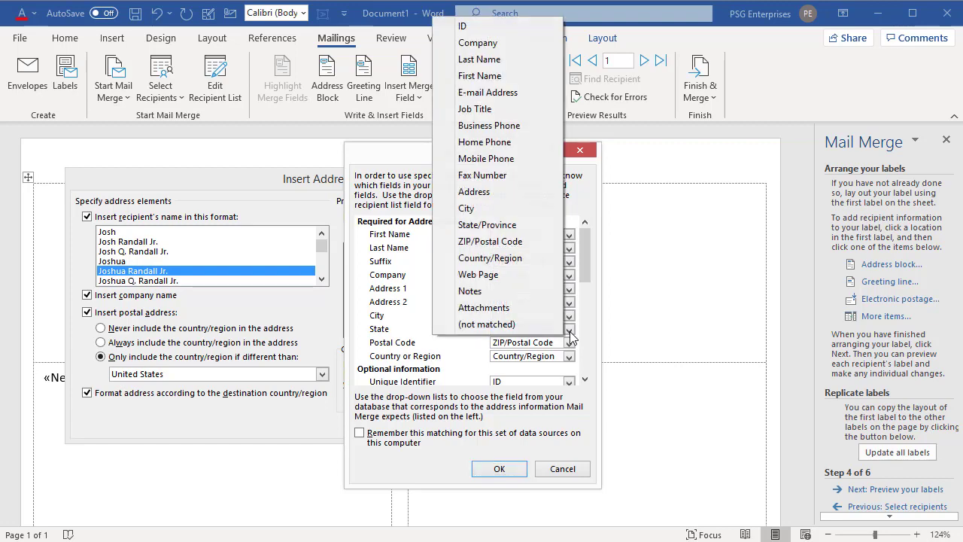
pyautogui.moveTo(487, 225)
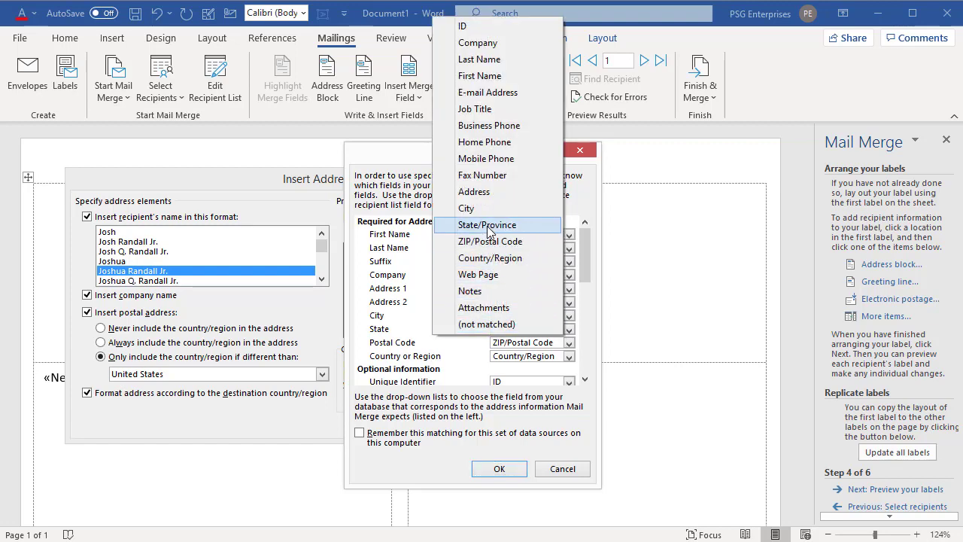
pyautogui.click(487, 224)
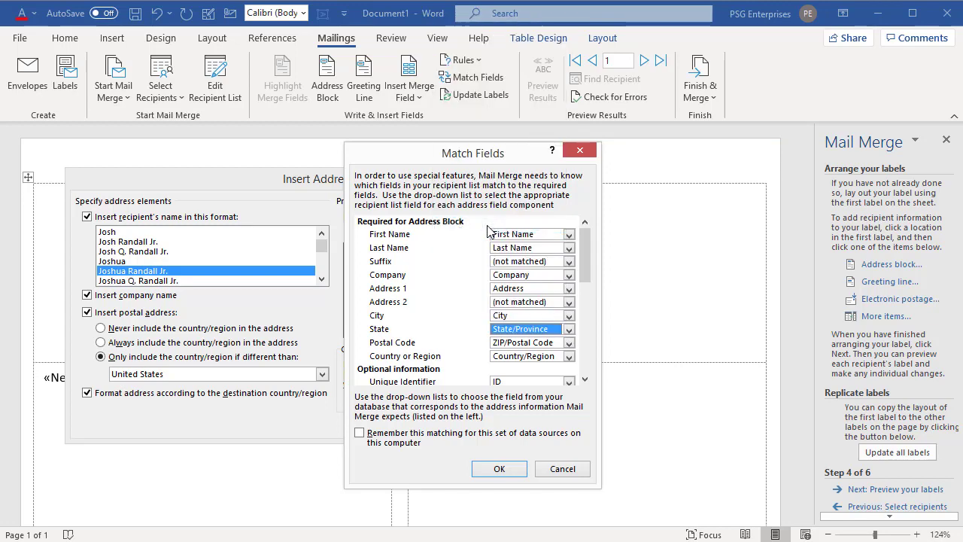
pyautogui.click(499, 468)
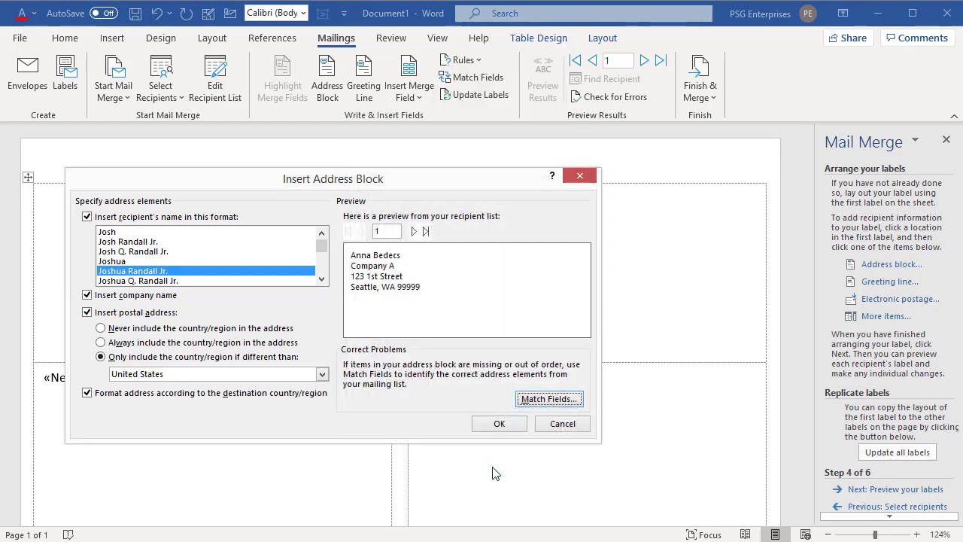
pyautogui.moveTo(389, 294)
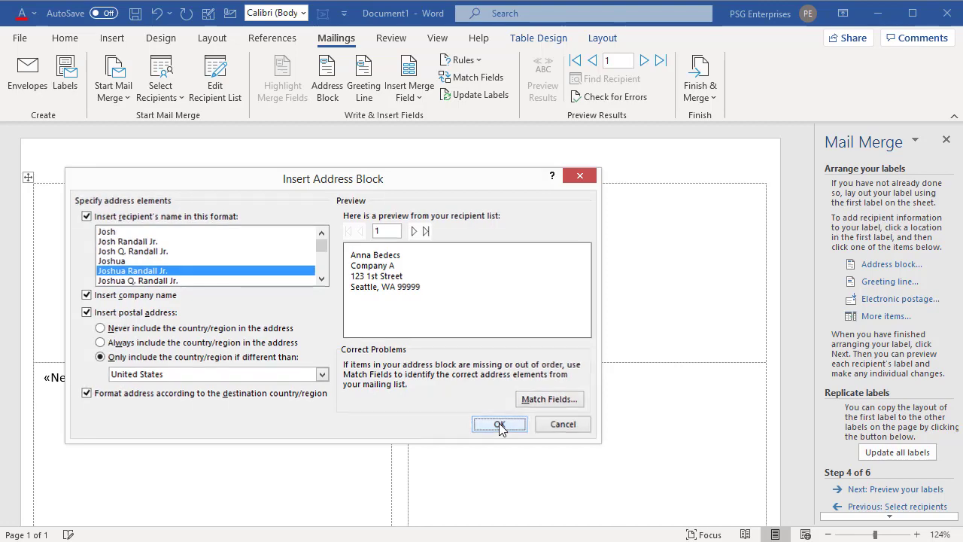
pyautogui.click(499, 424)
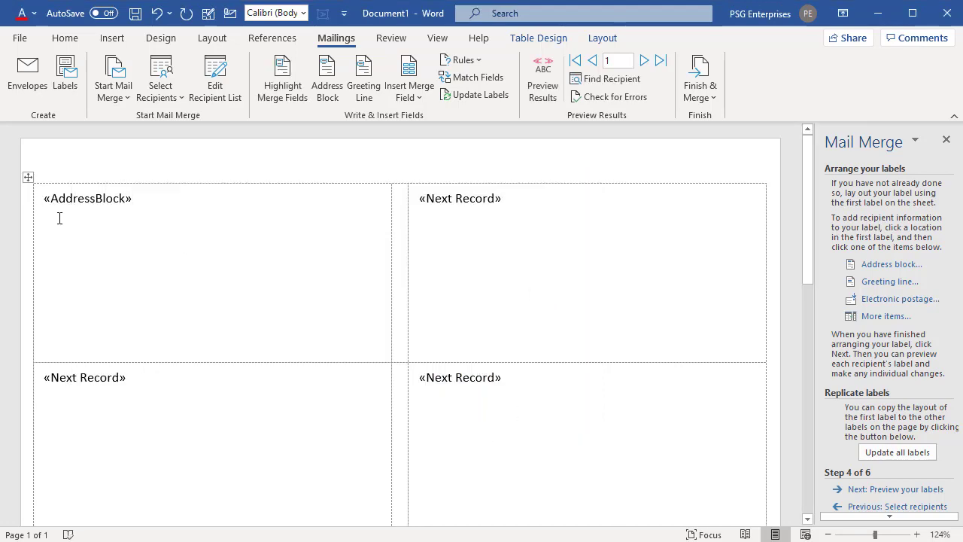
pyautogui.moveTo(131, 211)
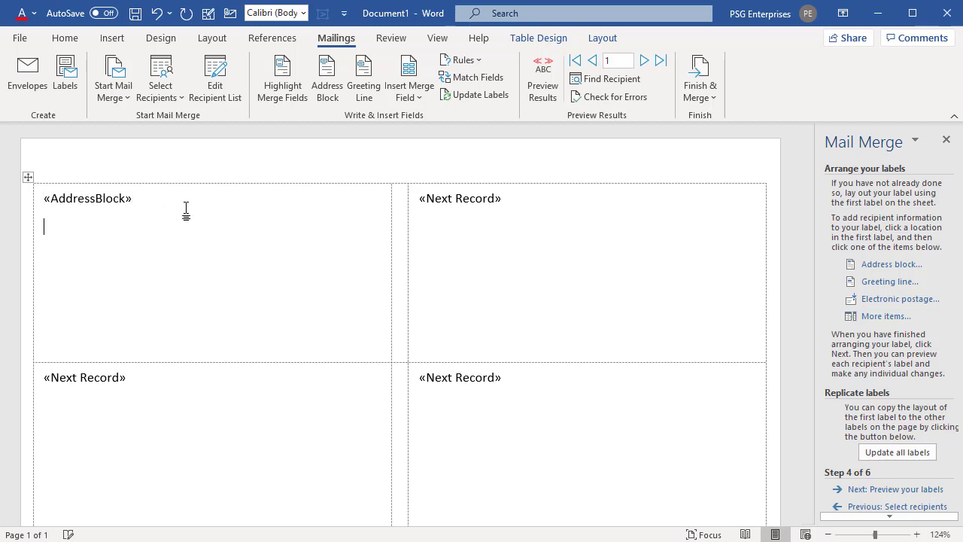
pyautogui.moveTo(395, 304)
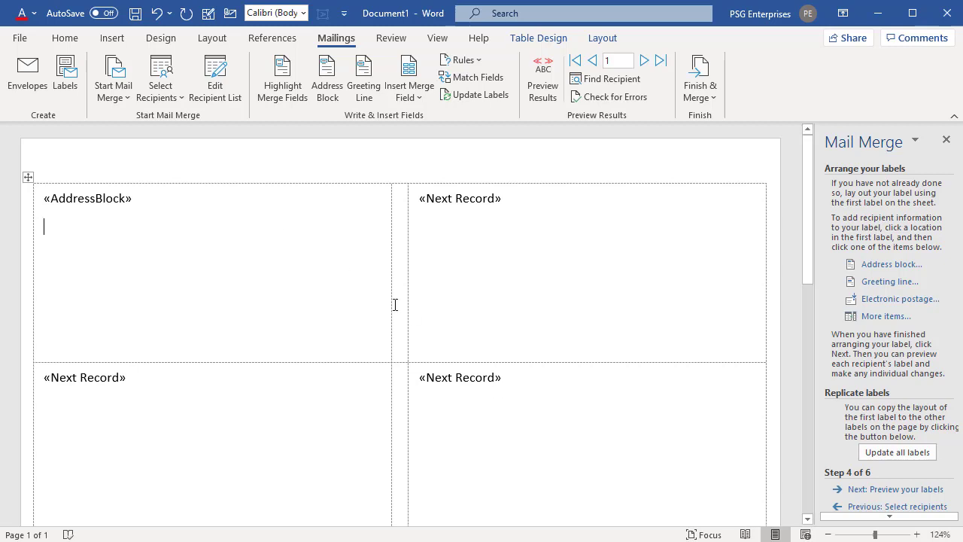
# Add a 'Phone #' line followed by the Business Phone merge field below the address
pyautogui.write('Pho')
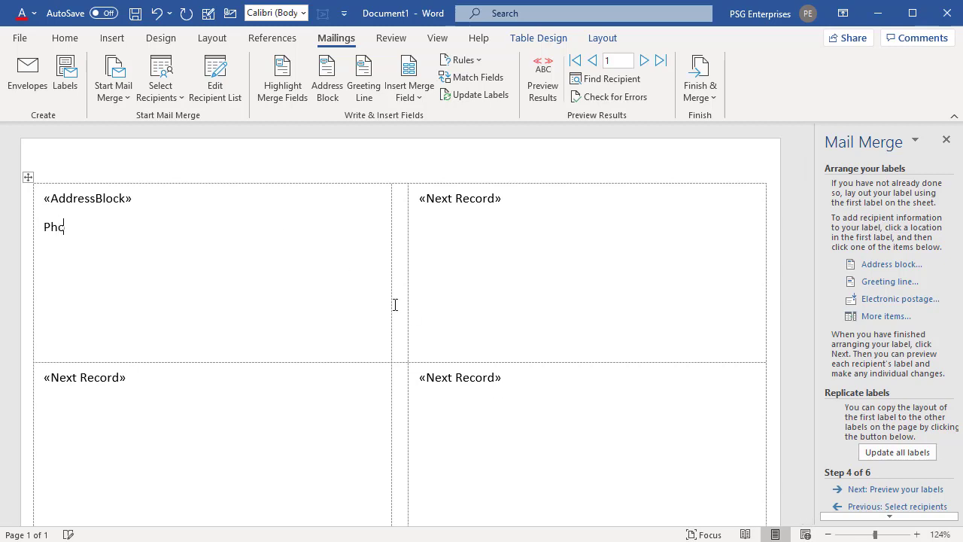
pyautogui.write('ne')
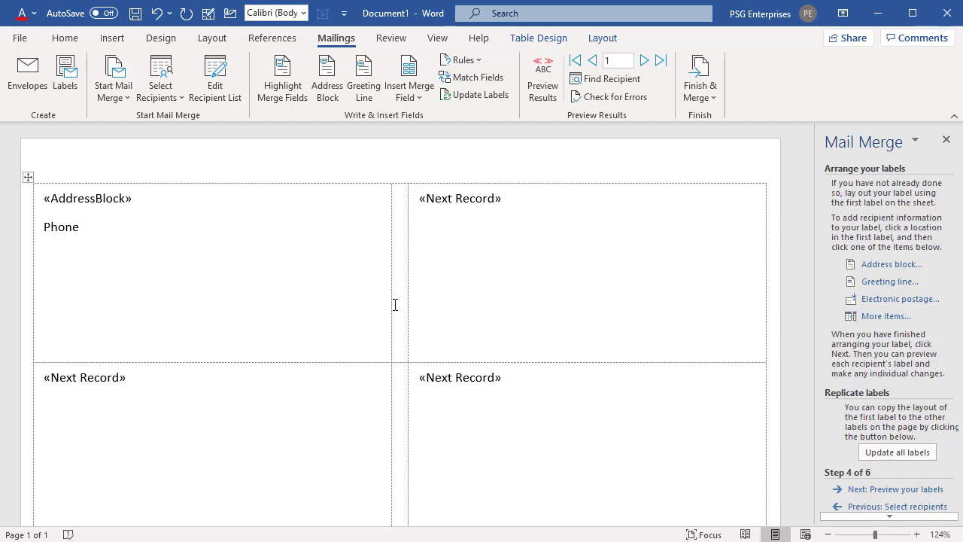
pyautogui.write('#')
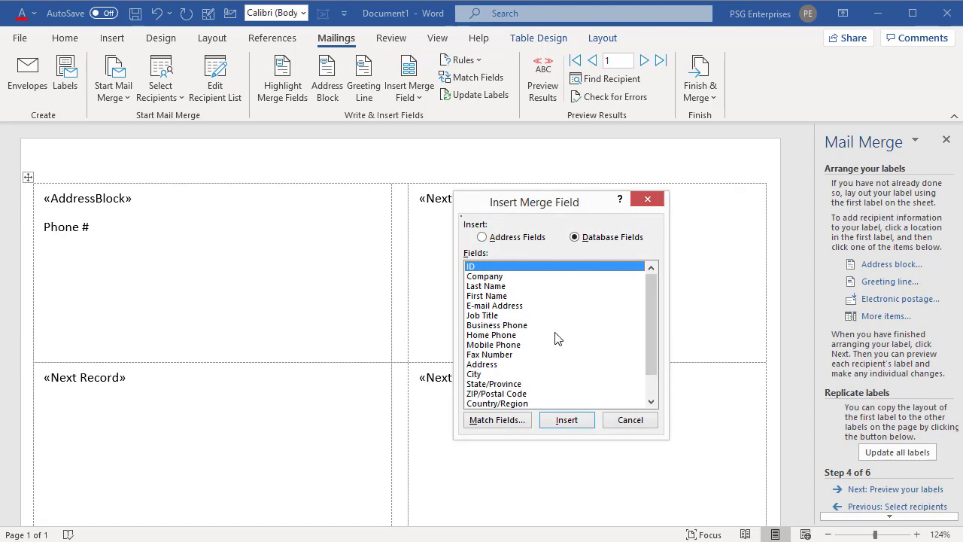
pyautogui.click(497, 324)
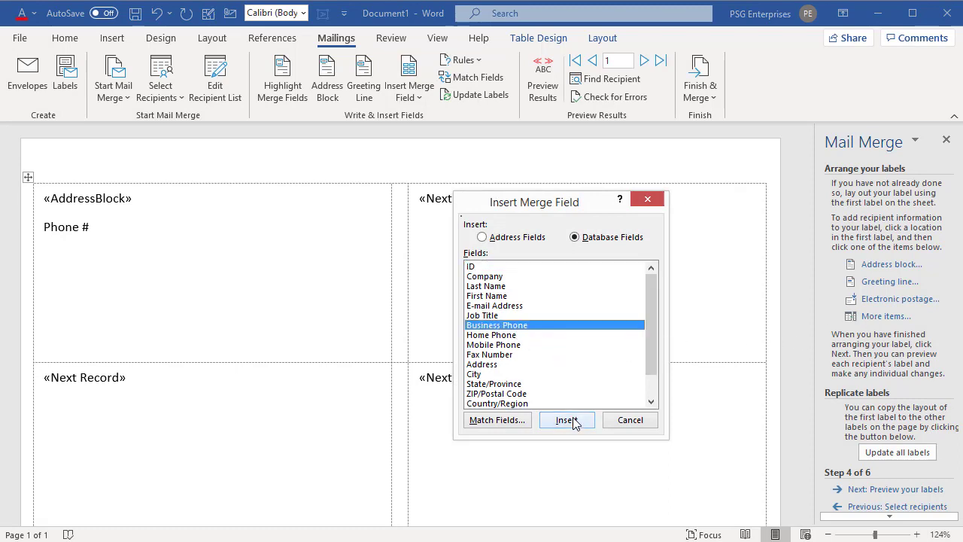
pyautogui.click(566, 420)
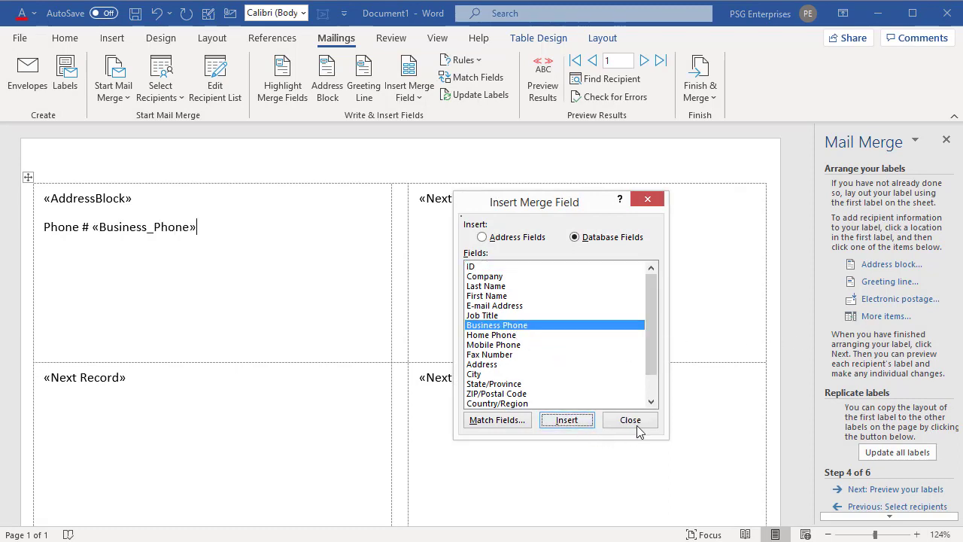
pyautogui.click(630, 420)
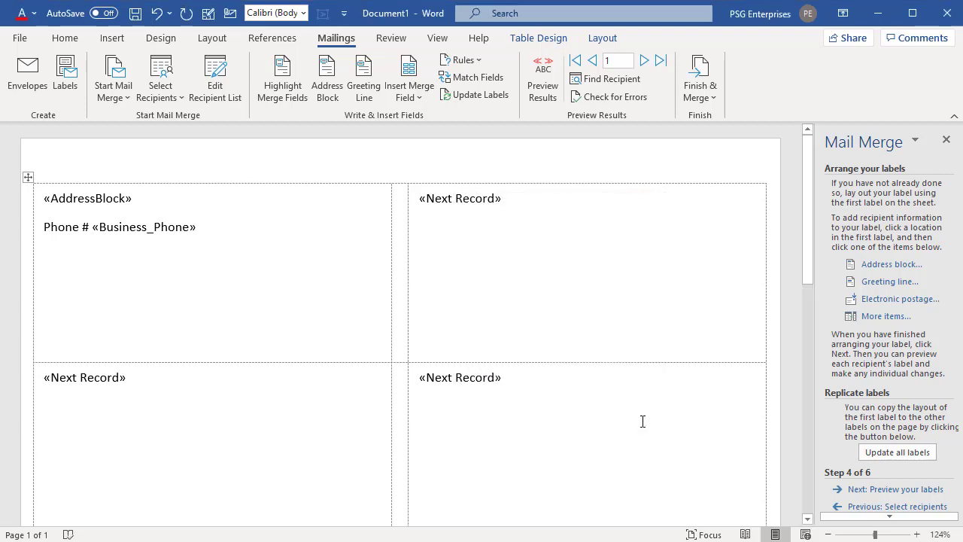
pyautogui.moveTo(3, 243)
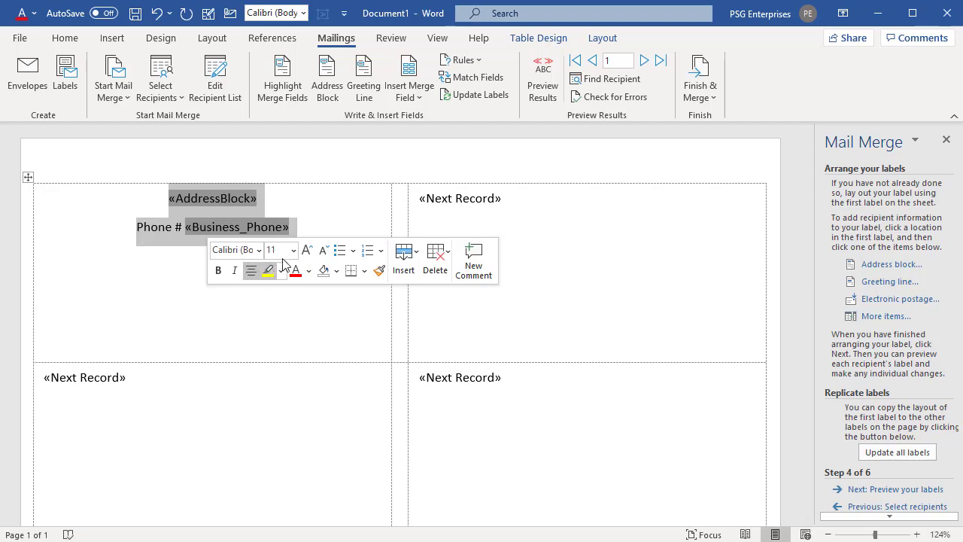
# Make the label text bold and color the phone line red
pyautogui.click(292, 250)
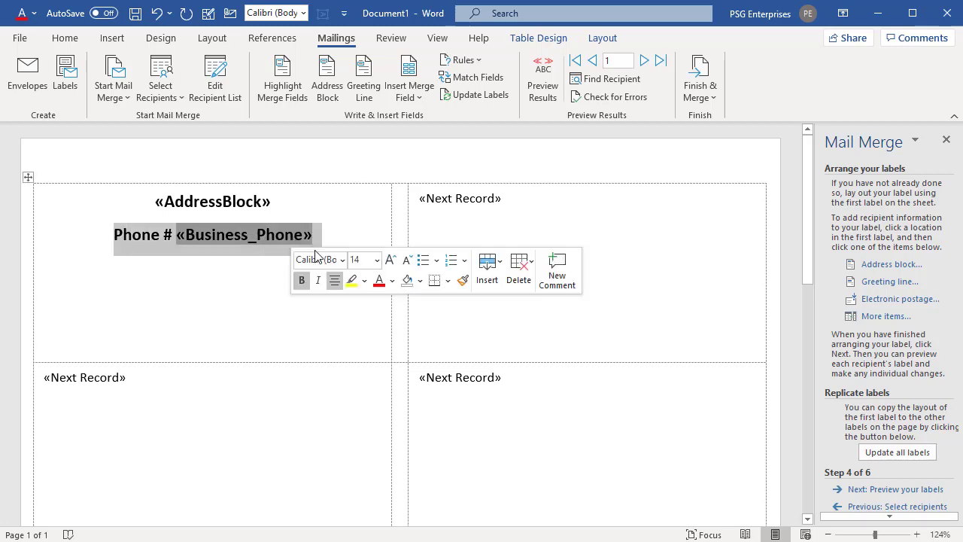
pyautogui.click(381, 280)
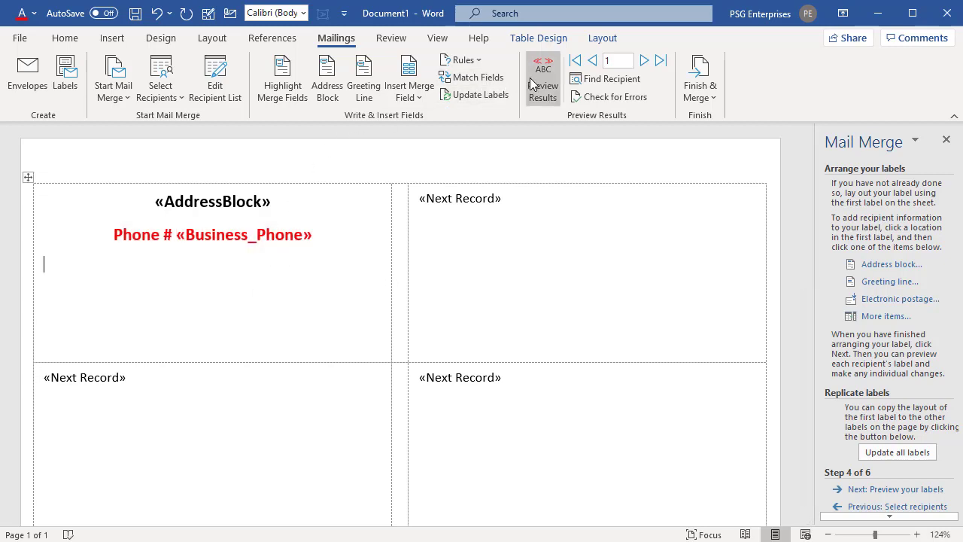
# Toggle the merge preview on and off to check Anna Bedecs's formatted label
pyautogui.click(543, 78)
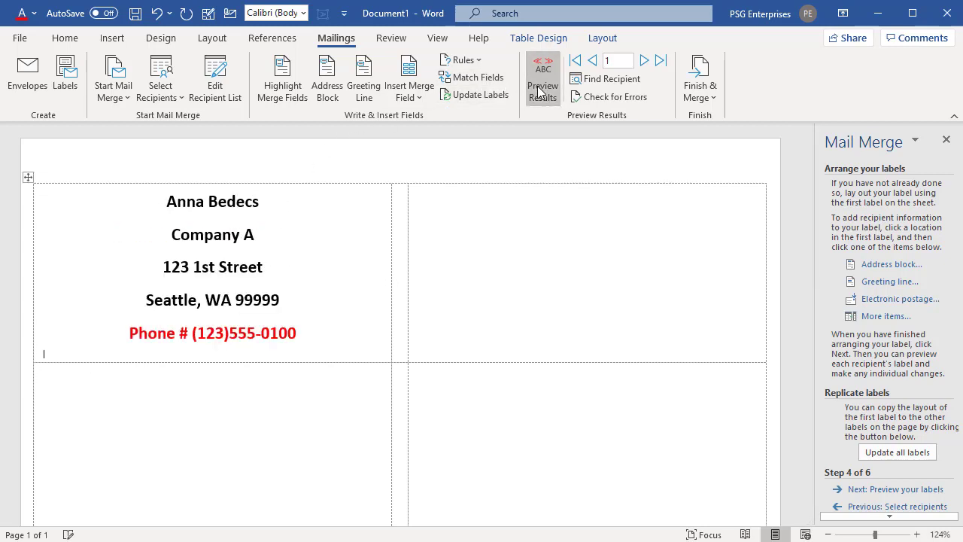
pyautogui.click(543, 78)
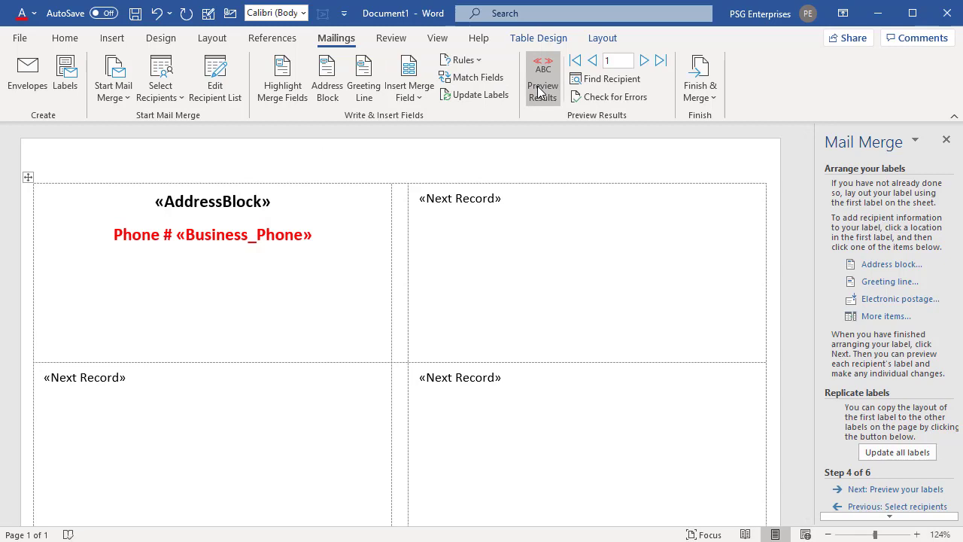
pyautogui.click(542, 75)
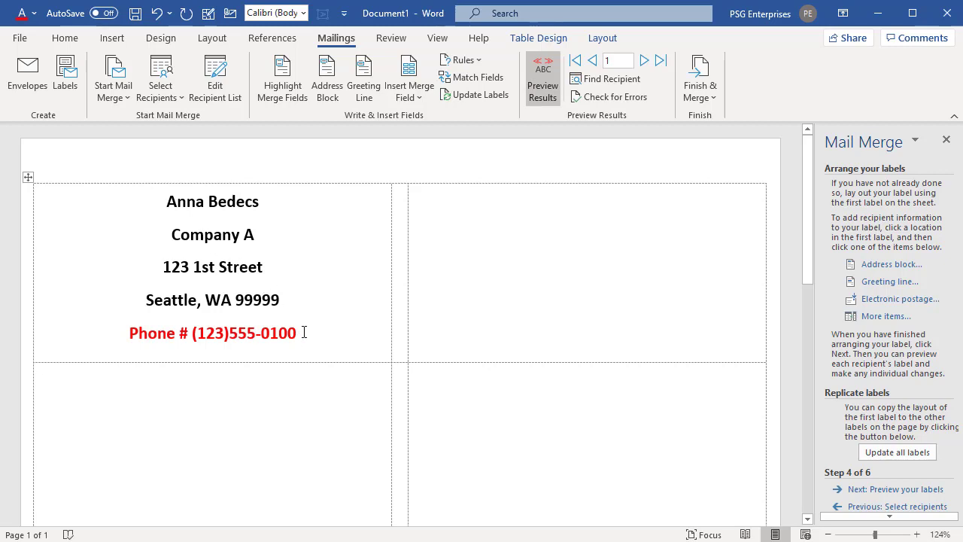
pyautogui.click(543, 72)
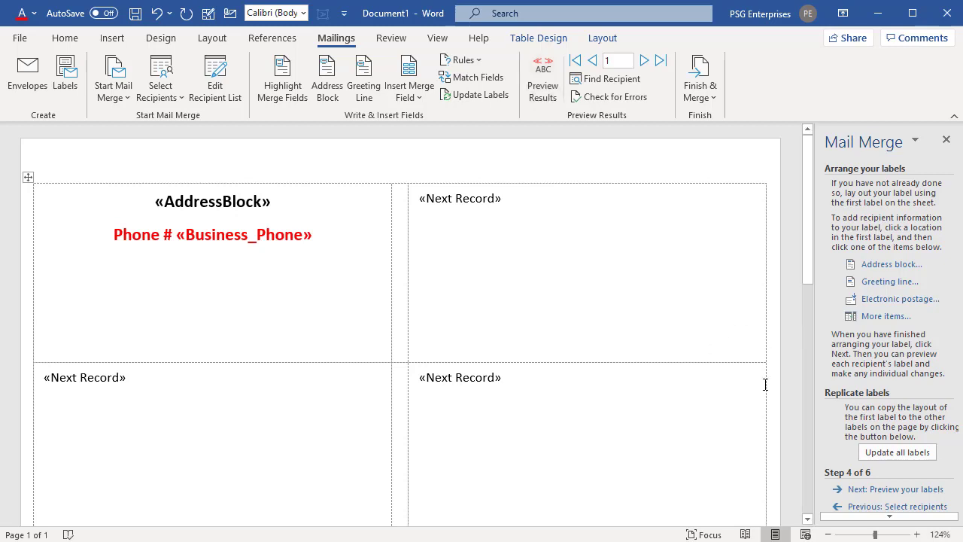
pyautogui.moveTo(897, 453)
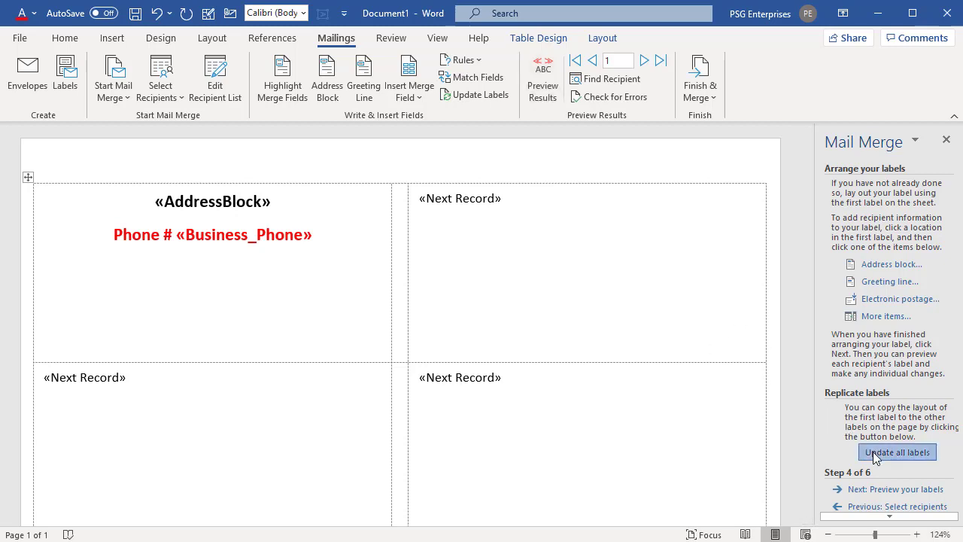
# Update all labels so each shows «AddressBlock» and the red Phone # field
pyautogui.click(897, 452)
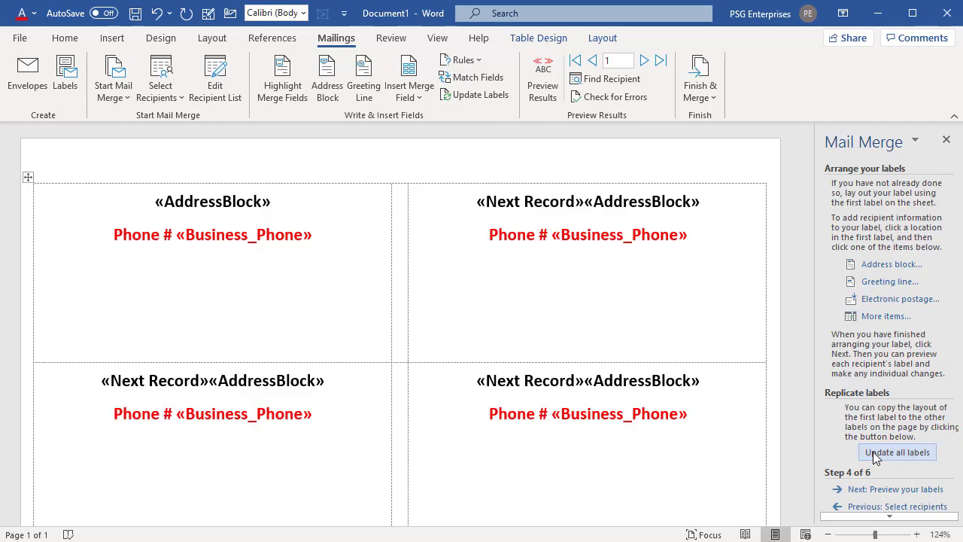
pyautogui.click(46, 264)
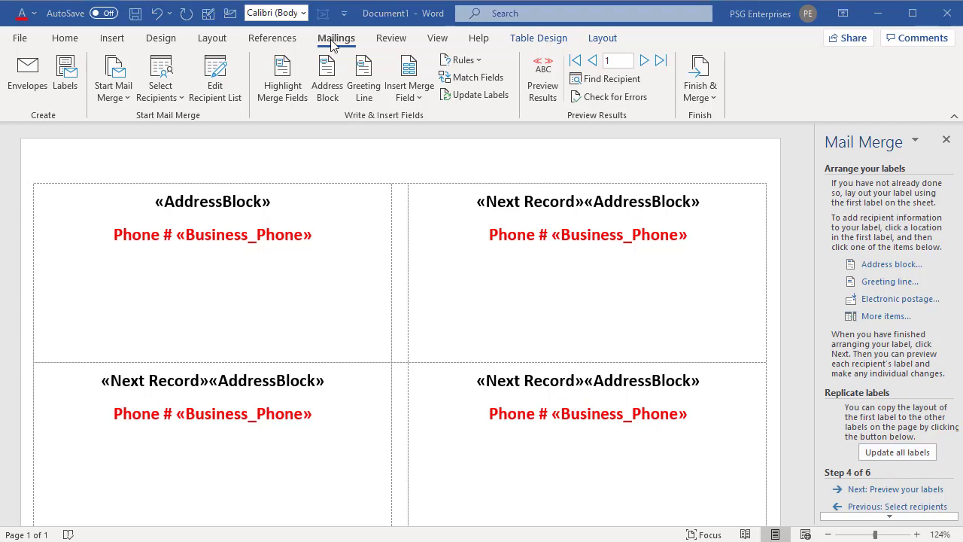
pyautogui.moveTo(365, 87)
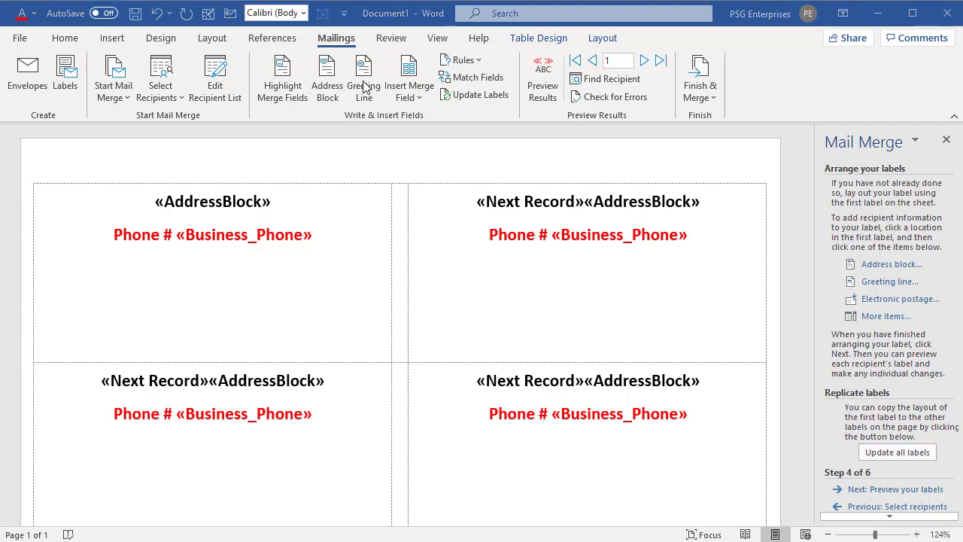
pyautogui.moveTo(498, 104)
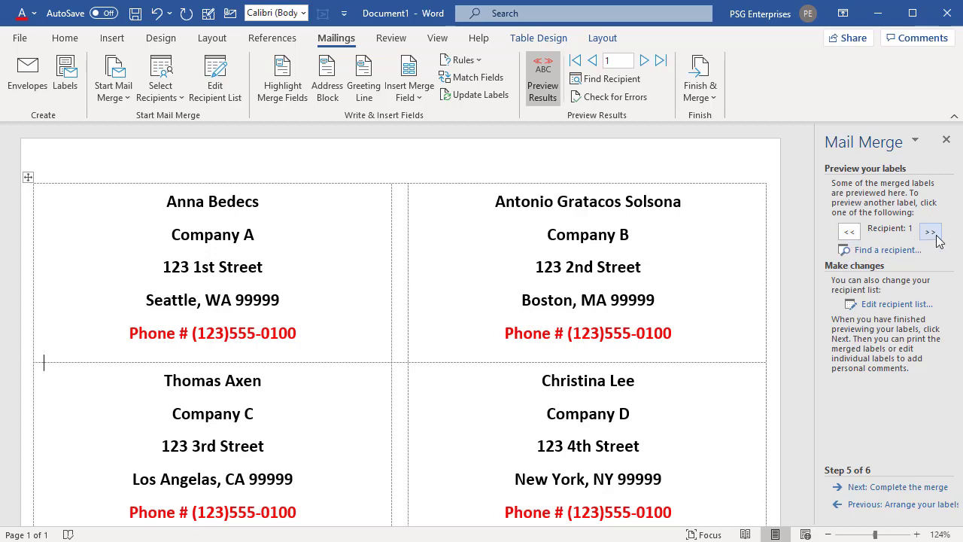
pyautogui.moveTo(897, 309)
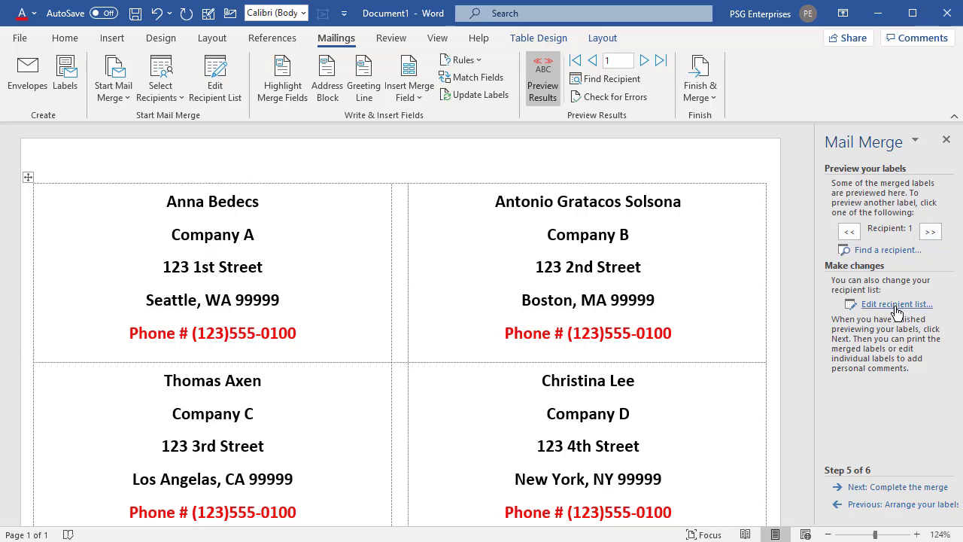
pyautogui.moveTo(898, 304)
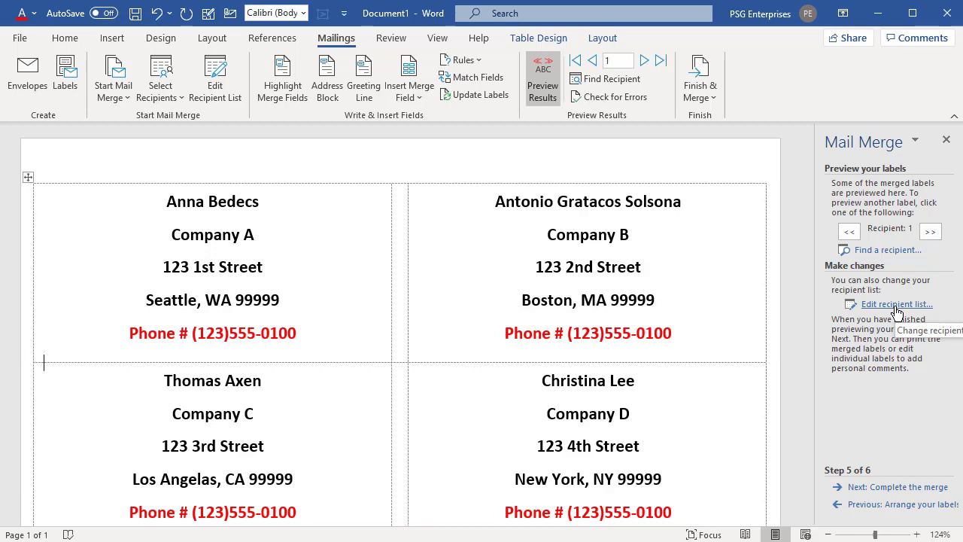
# Review the Northwind recipient list and close it unchanged
pyautogui.click(896, 304)
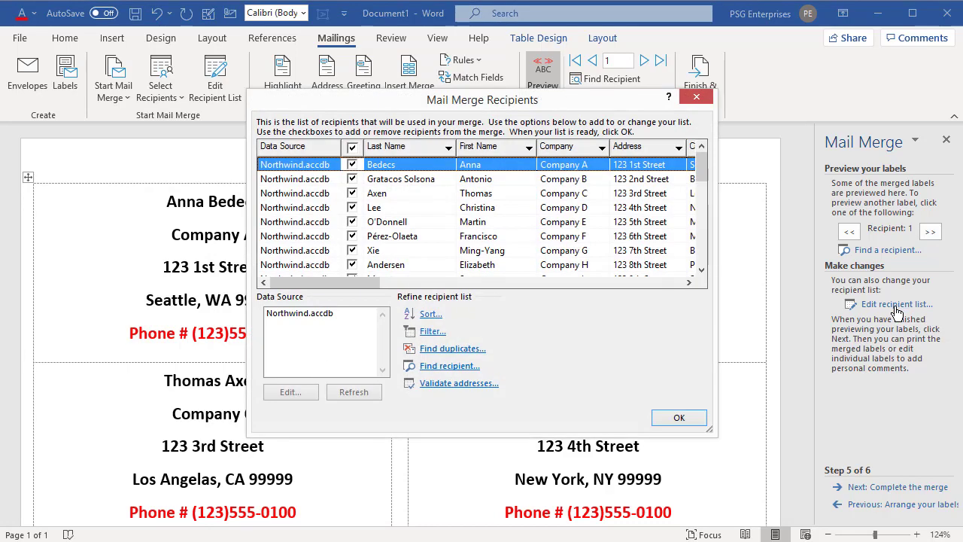
pyautogui.moveTo(527, 303)
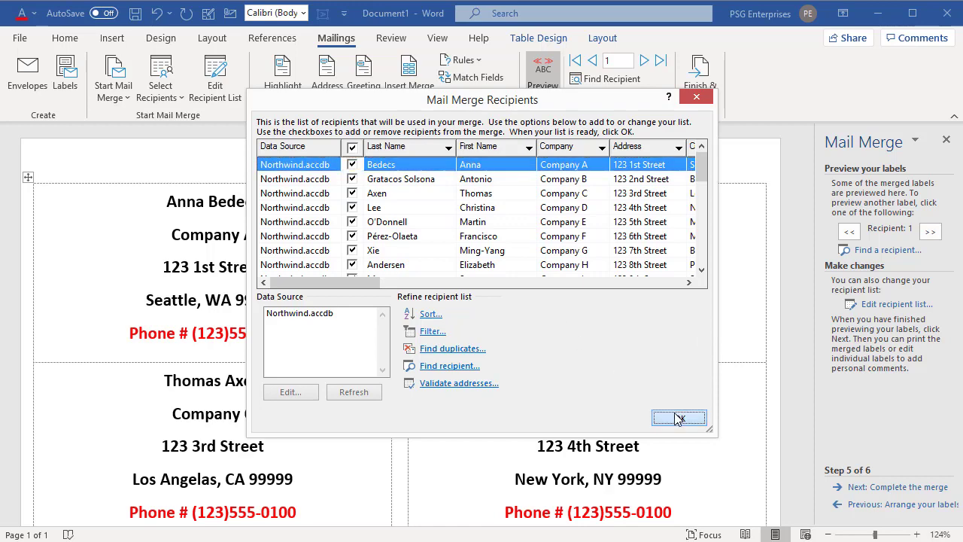
pyautogui.click(678, 418)
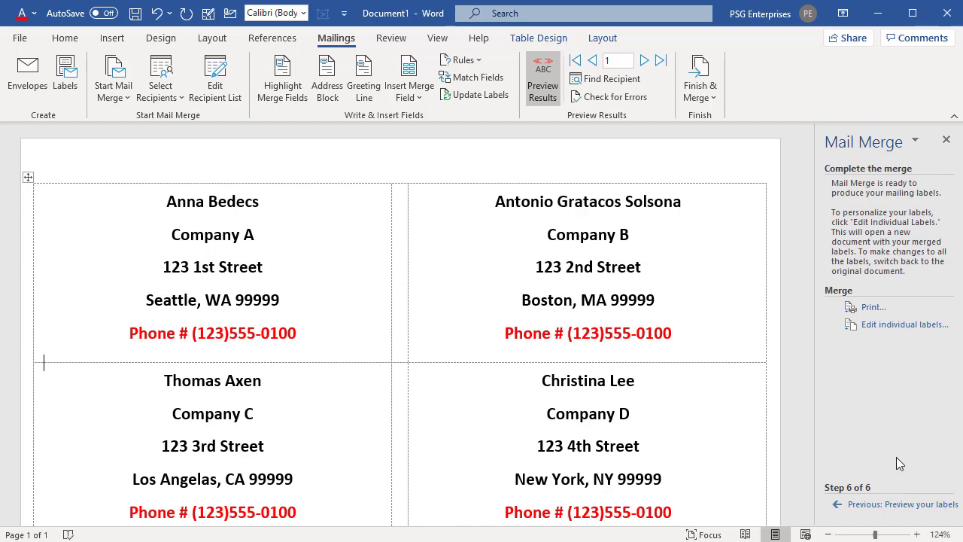
pyautogui.moveTo(897, 420)
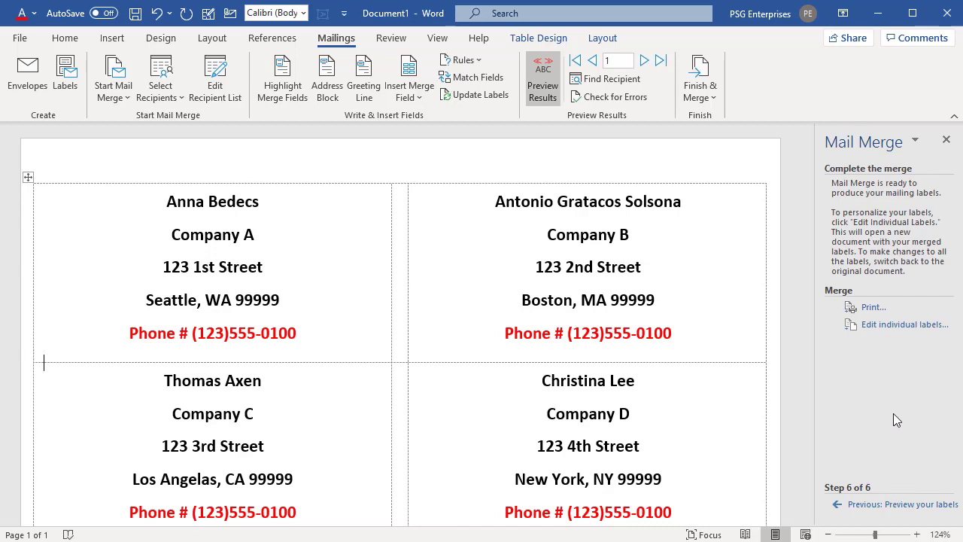
pyautogui.click(873, 307)
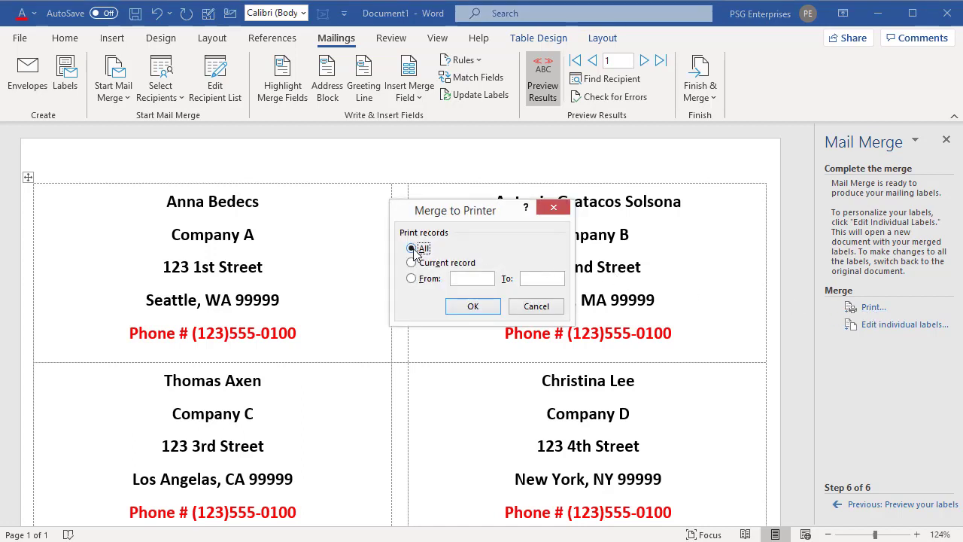
pyautogui.click(472, 307)
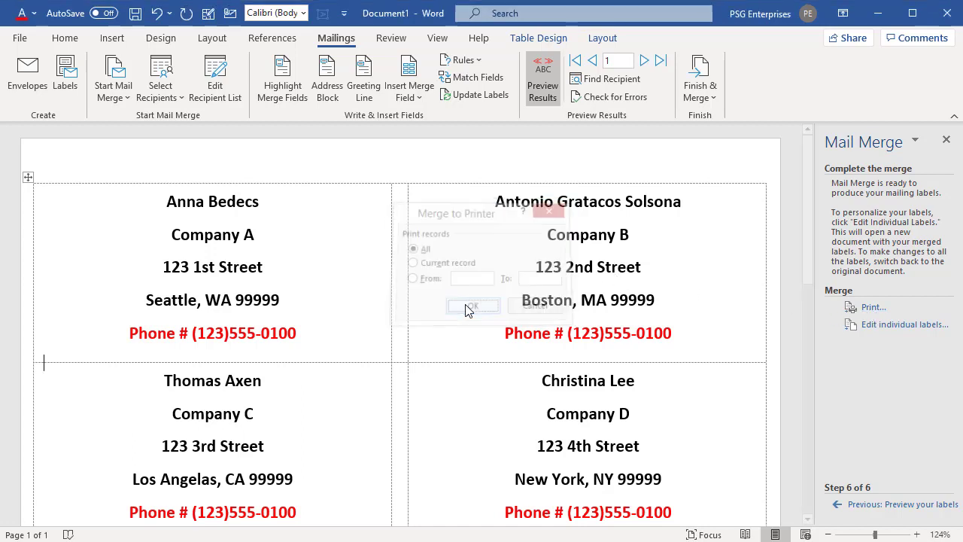
pyautogui.click(472, 306)
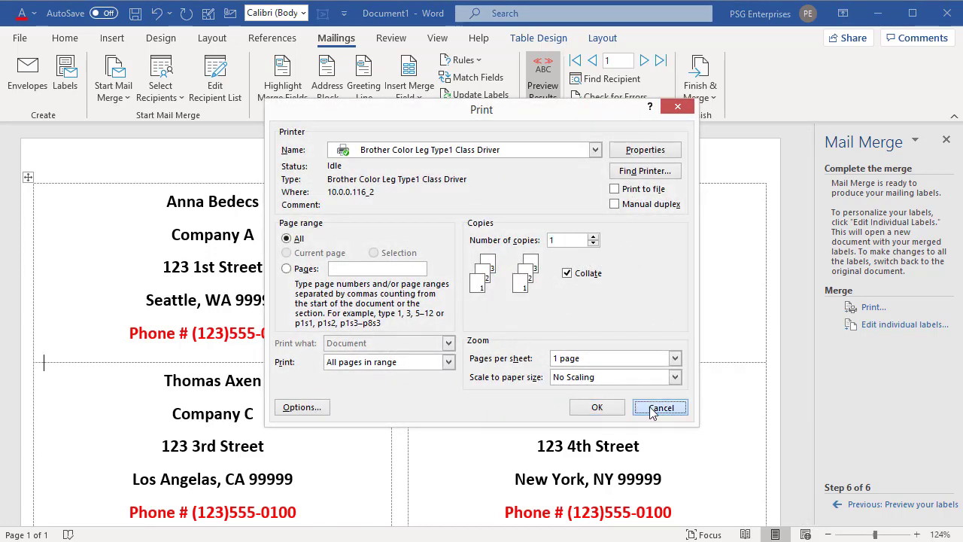
pyautogui.click(660, 408)
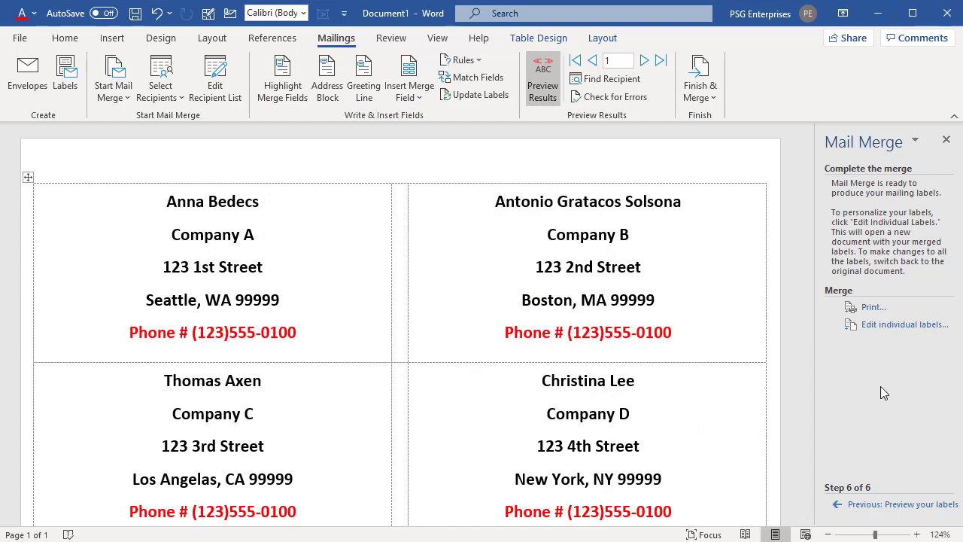
pyautogui.moveTo(905, 325)
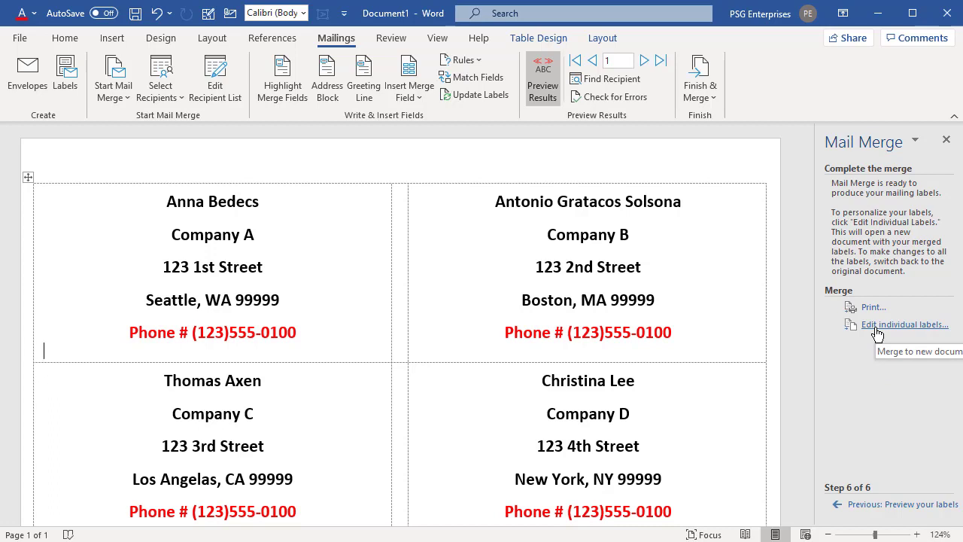
pyautogui.moveTo(877, 334)
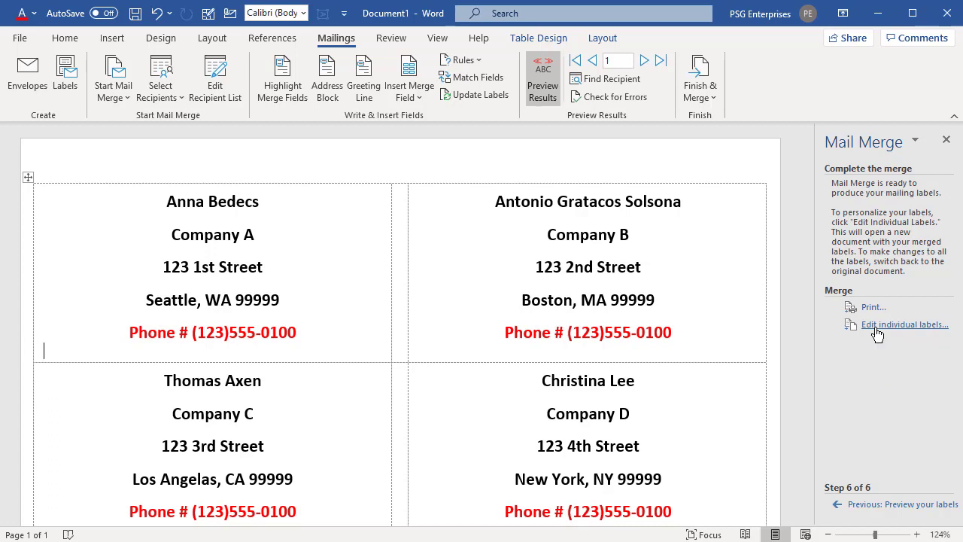
# Merge all records into a new Labels1 document, review it, and close without saving
pyautogui.click(905, 325)
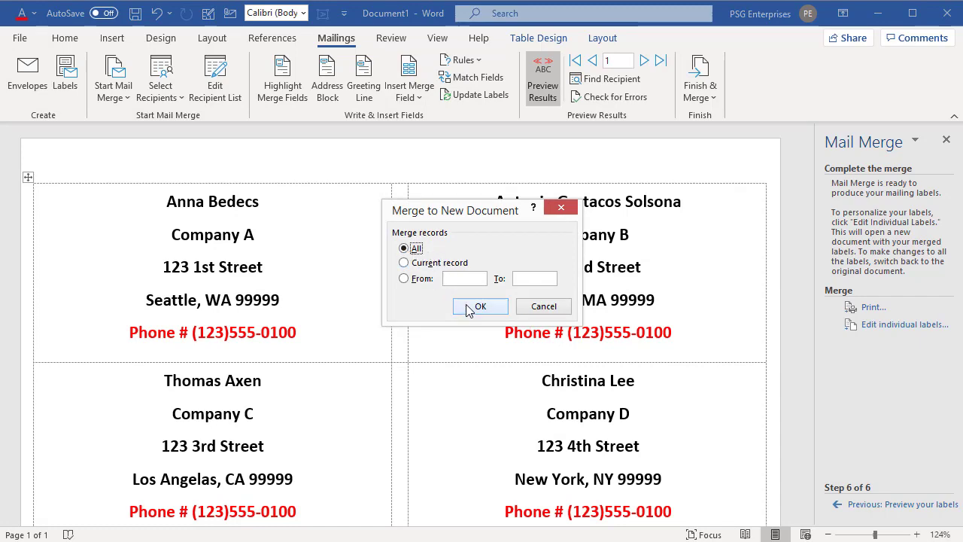
pyautogui.click(480, 307)
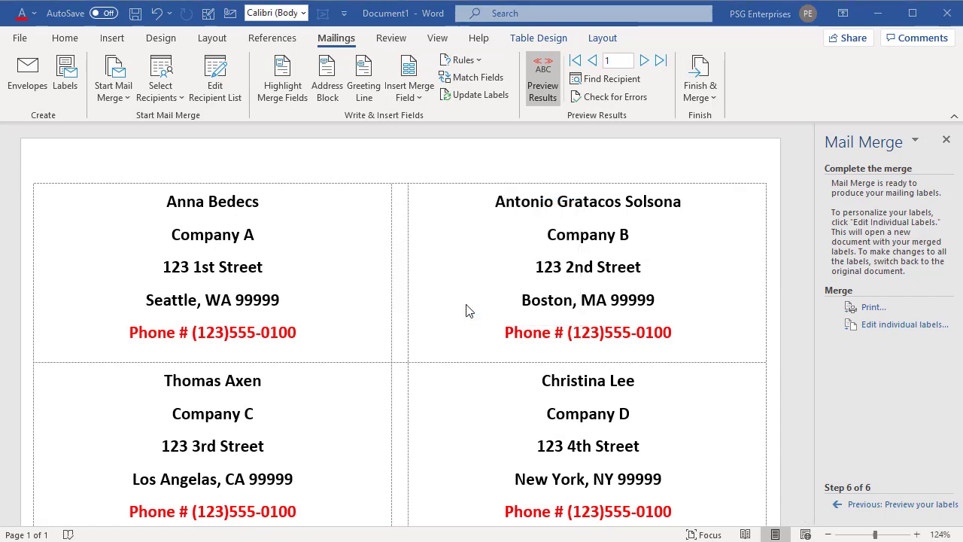
pyautogui.click(904, 323)
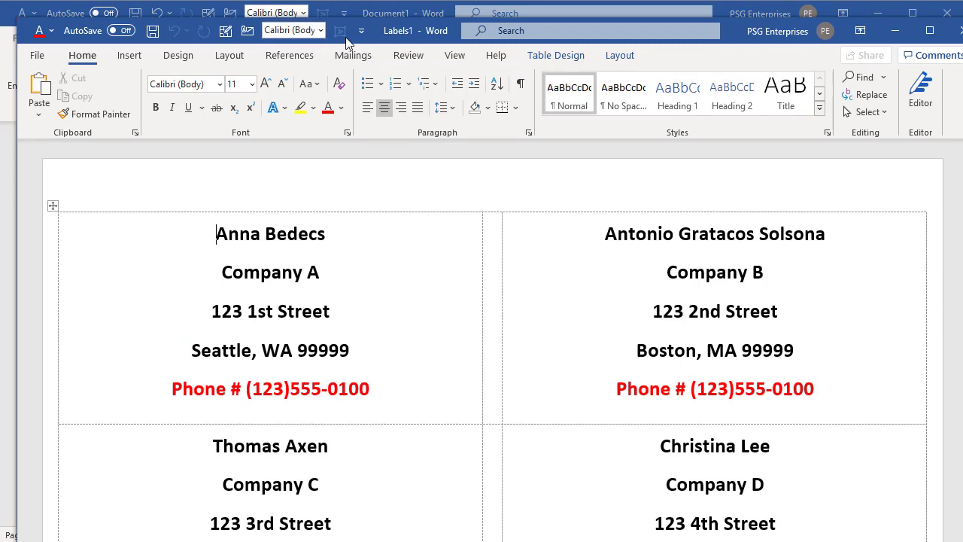
pyautogui.moveTo(339, 27)
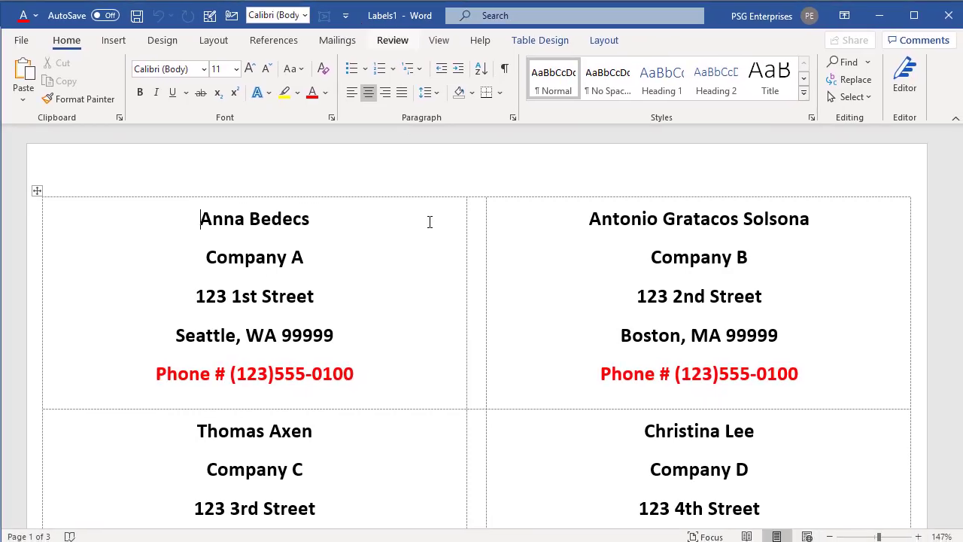
pyautogui.scroll(-3)
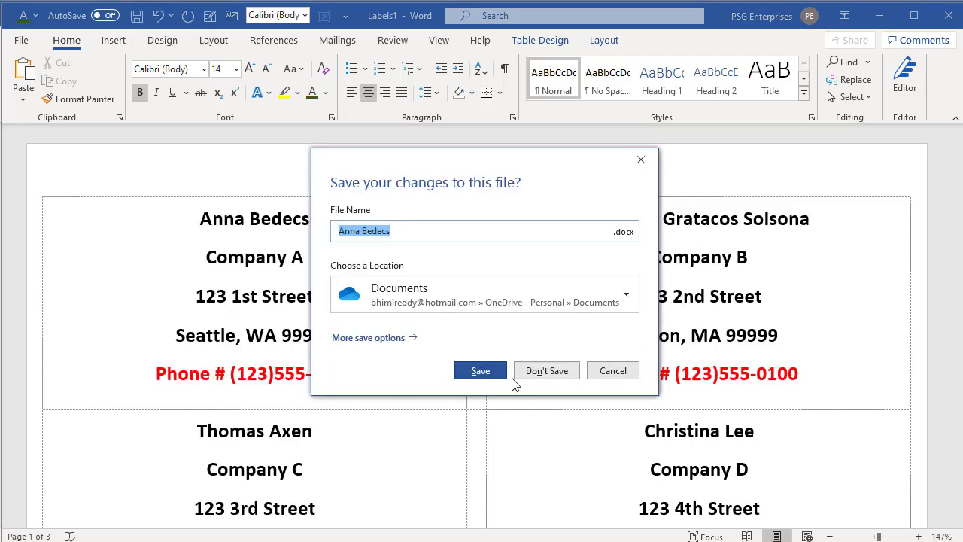
pyautogui.click(547, 370)
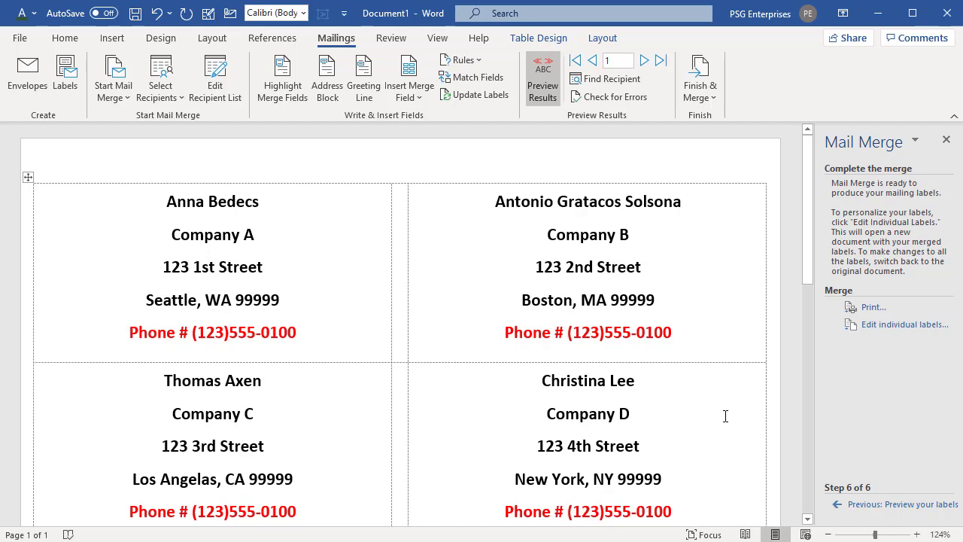
pyautogui.moveTo(311, 369)
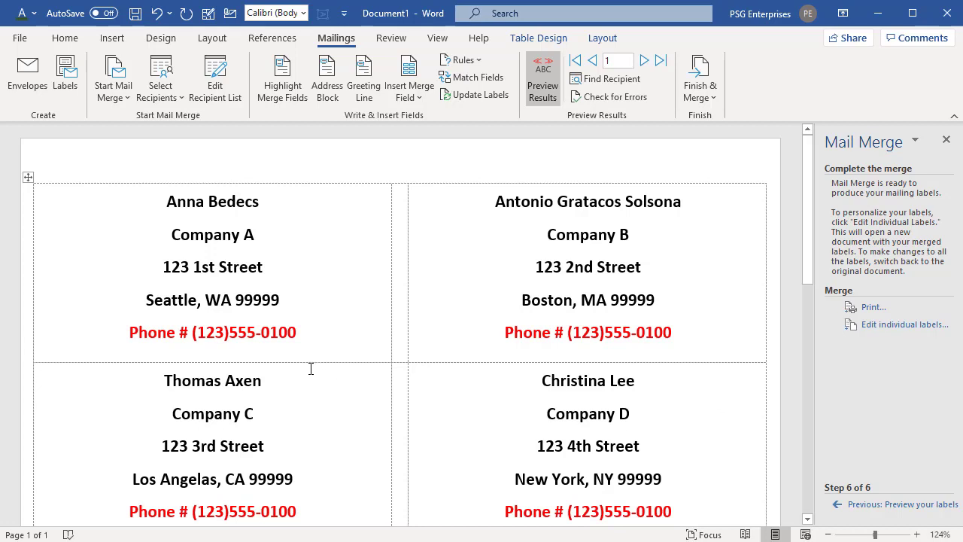
pyautogui.click(45, 350)
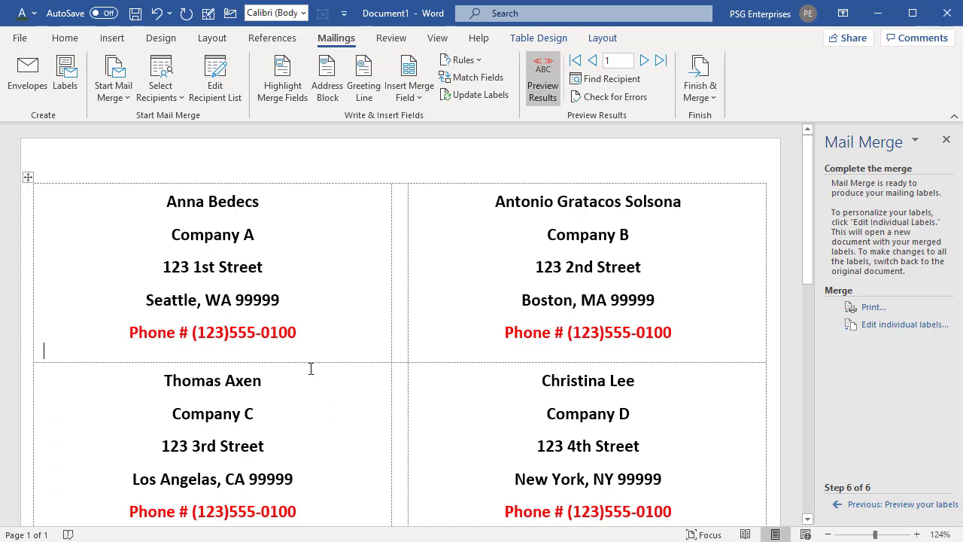